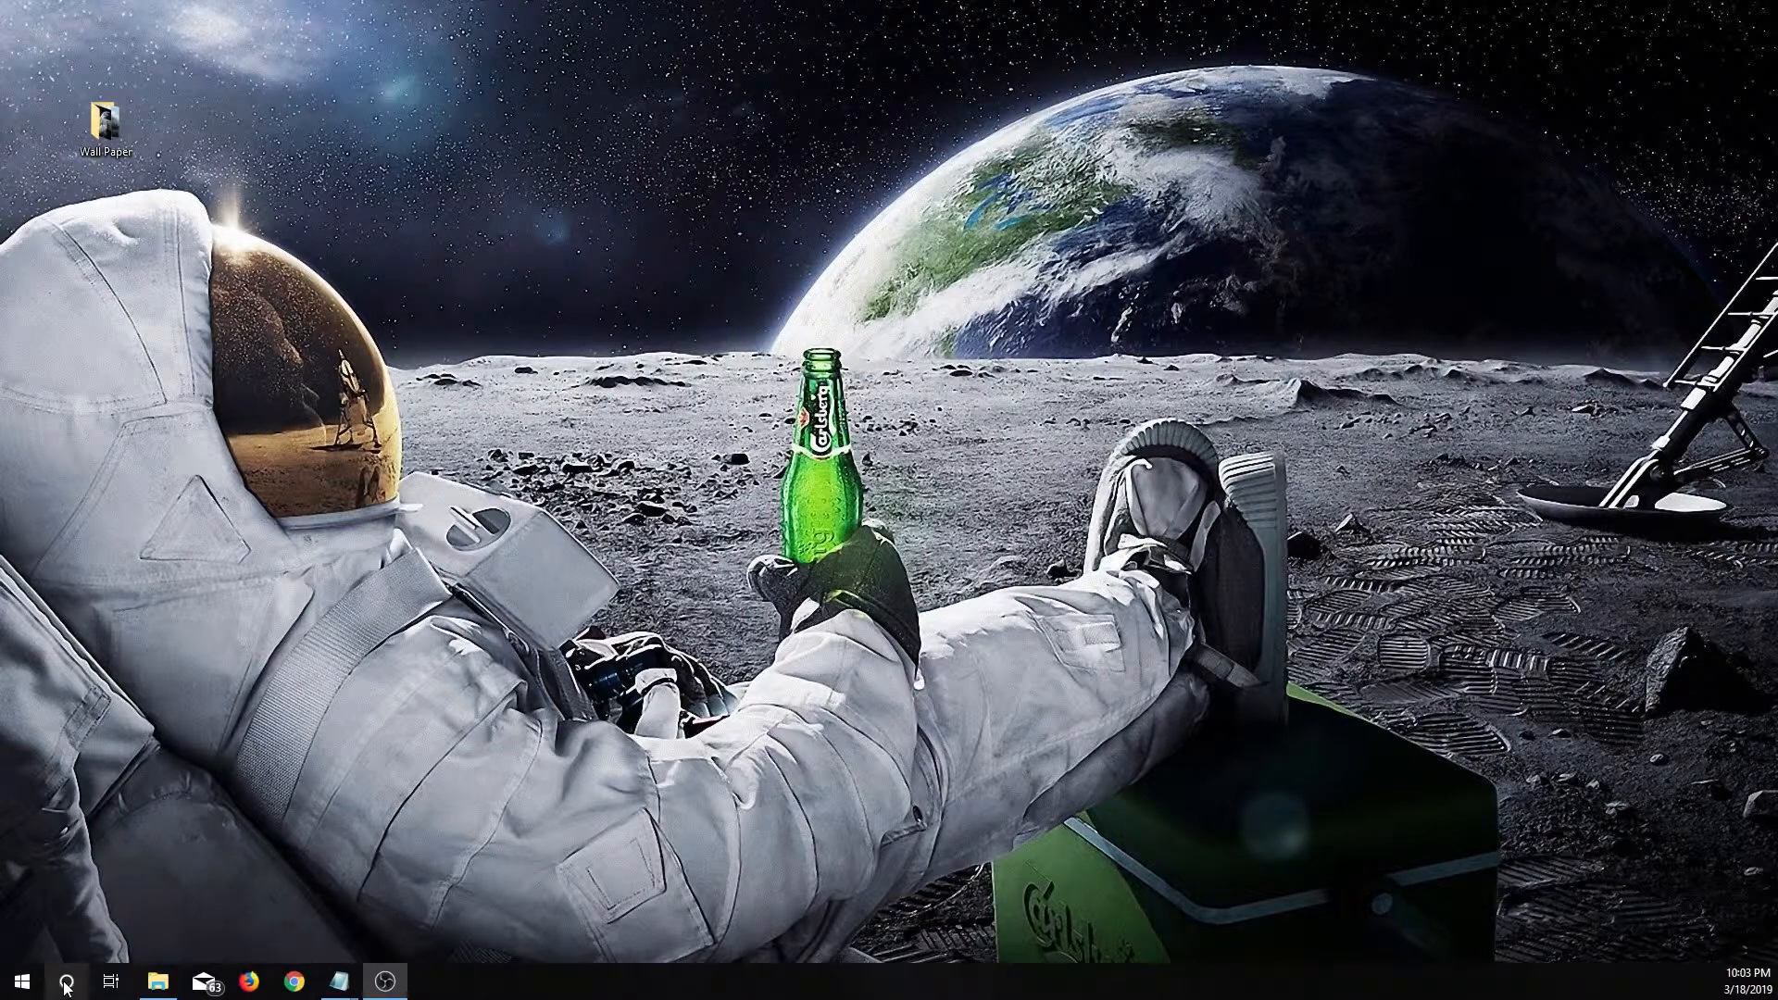
Search Windows for 'run' to reach the Run dialog for the osk command
click(71, 981)
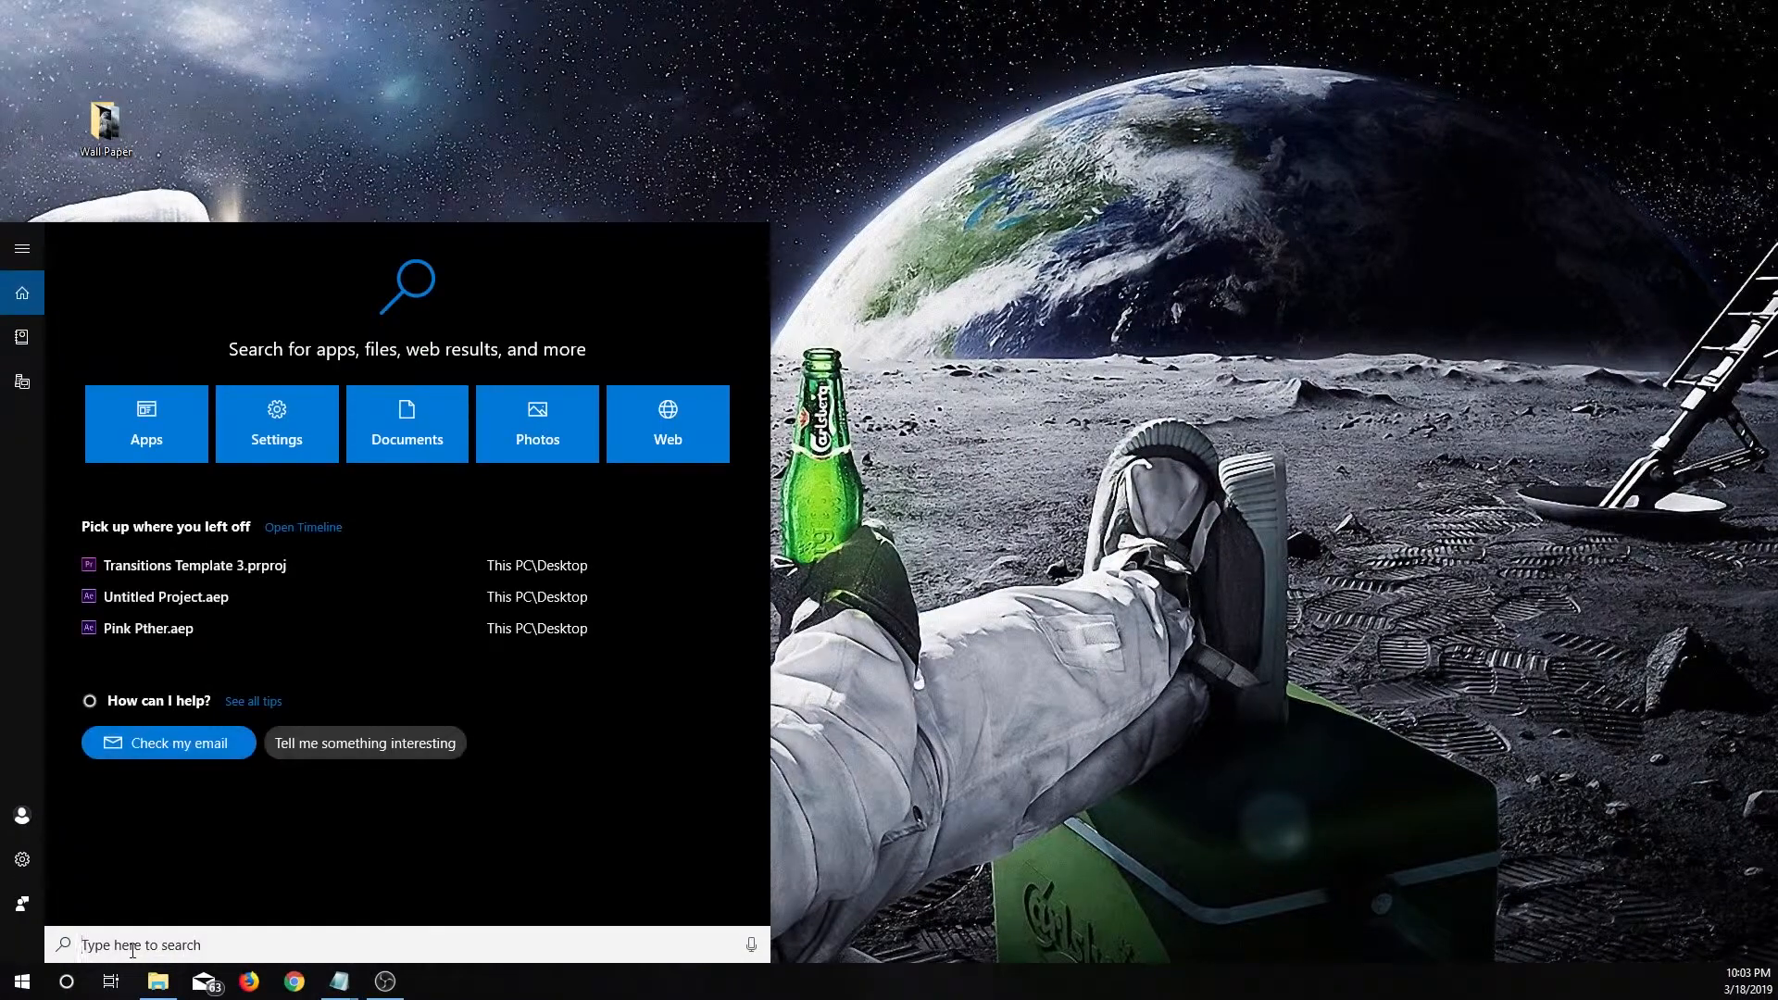
text(run)
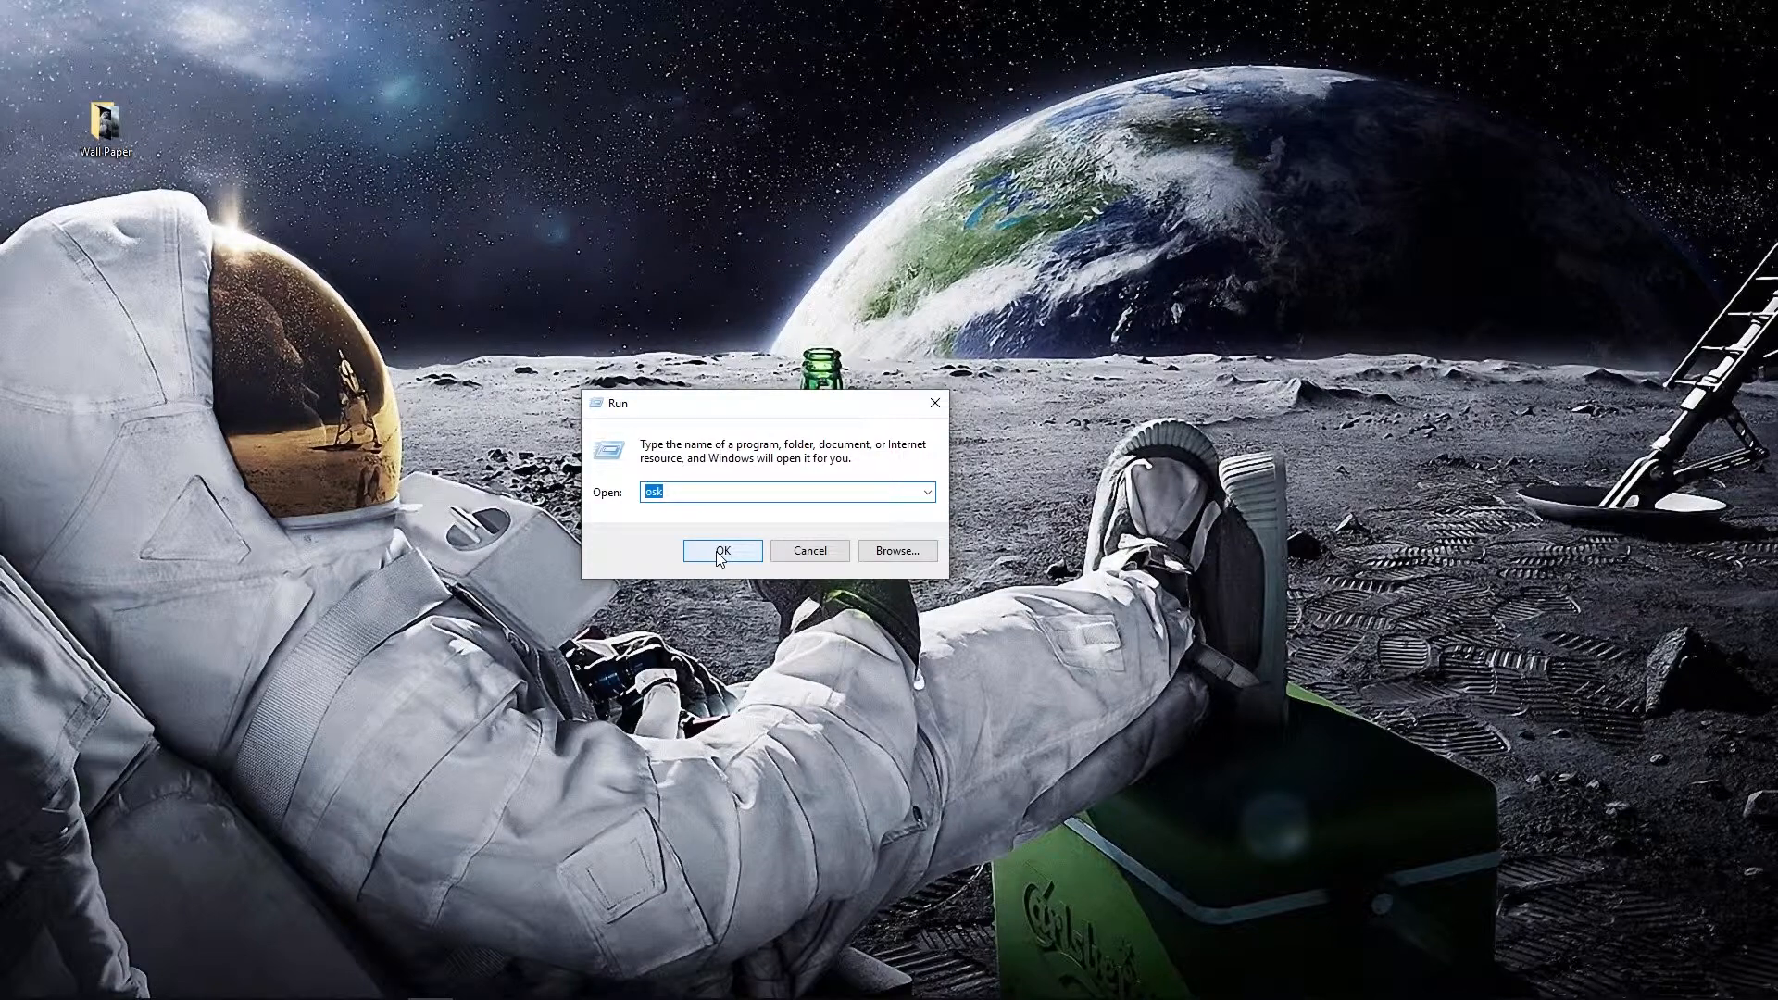
Launch the On-Screen Keyboard, toggle 'Turn on numeric key pad' in Options and confirm
click(722, 550)
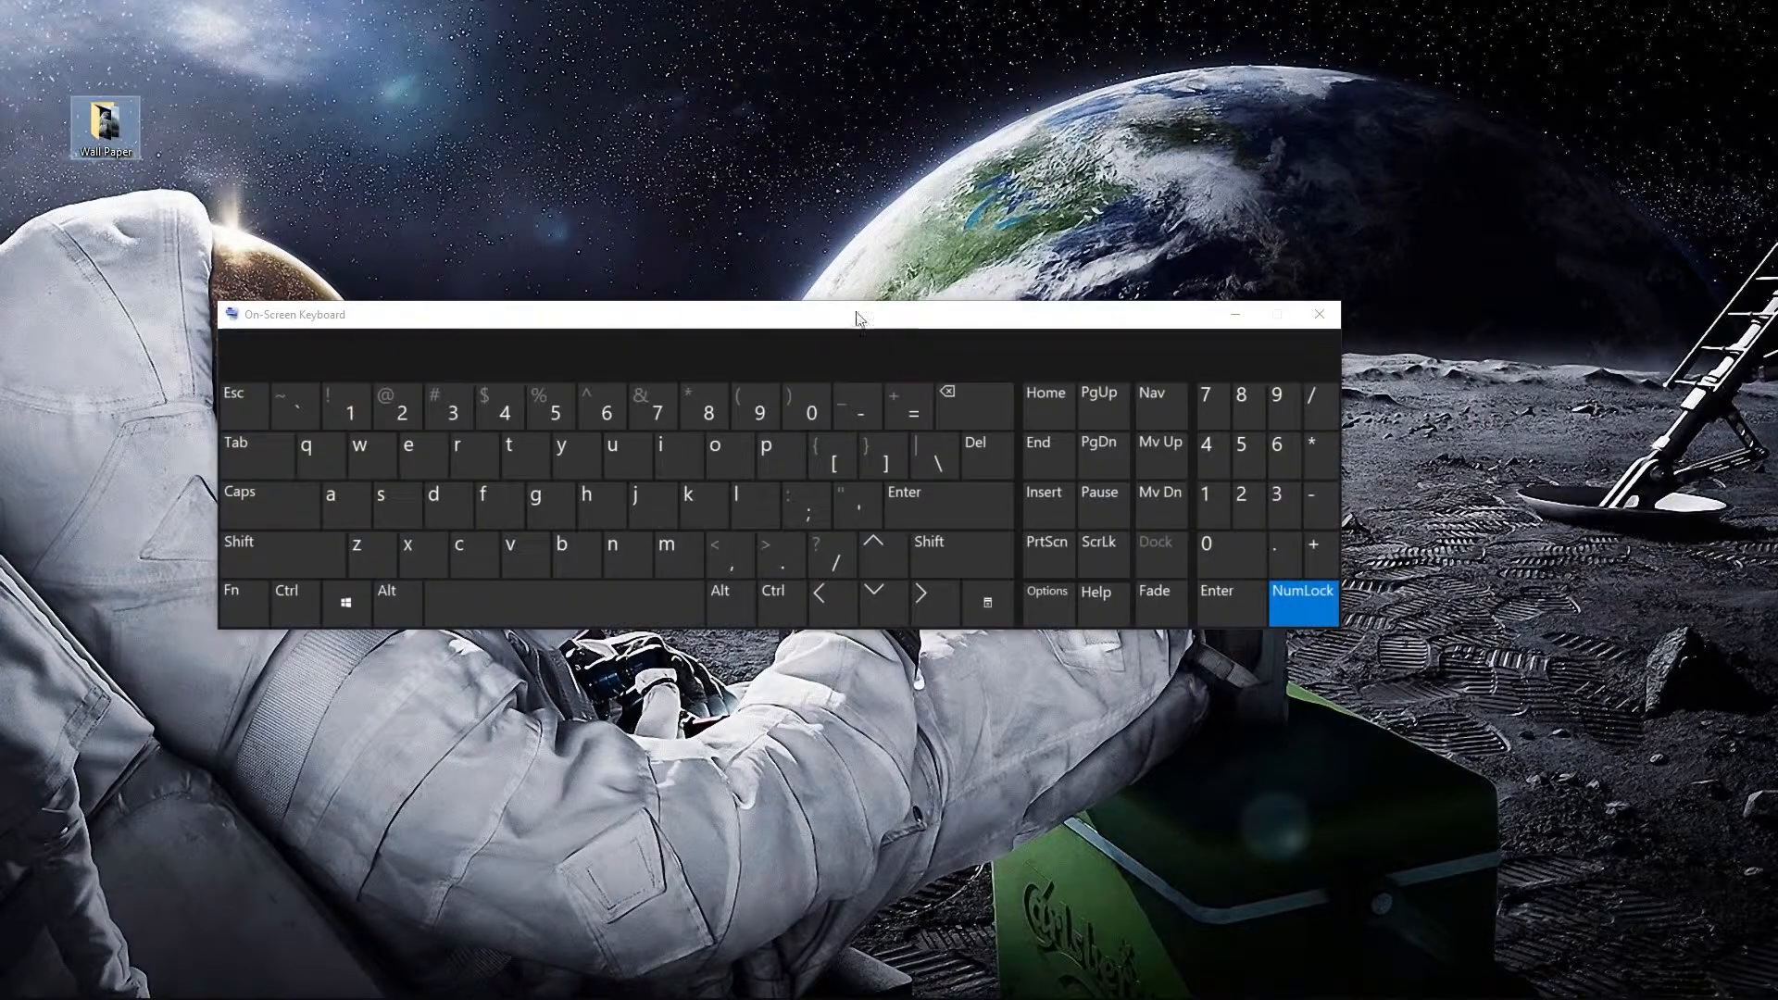
mouse_move(1169, 749)
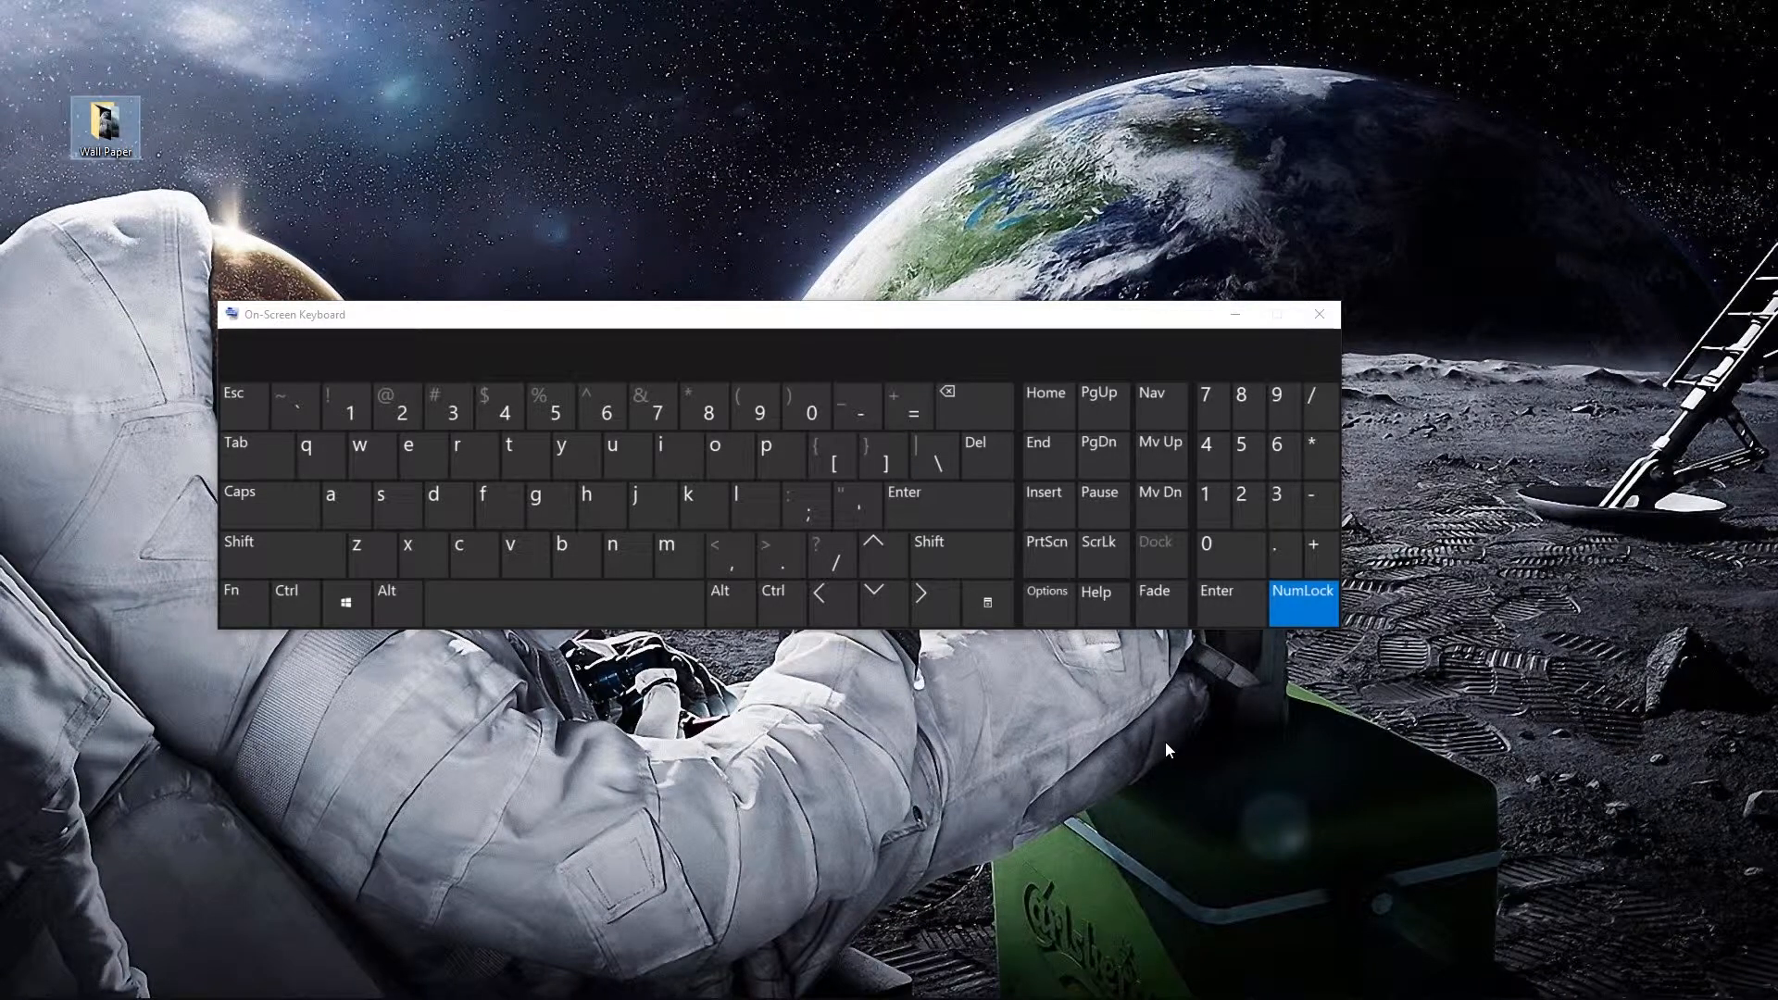
mouse_move(1253, 732)
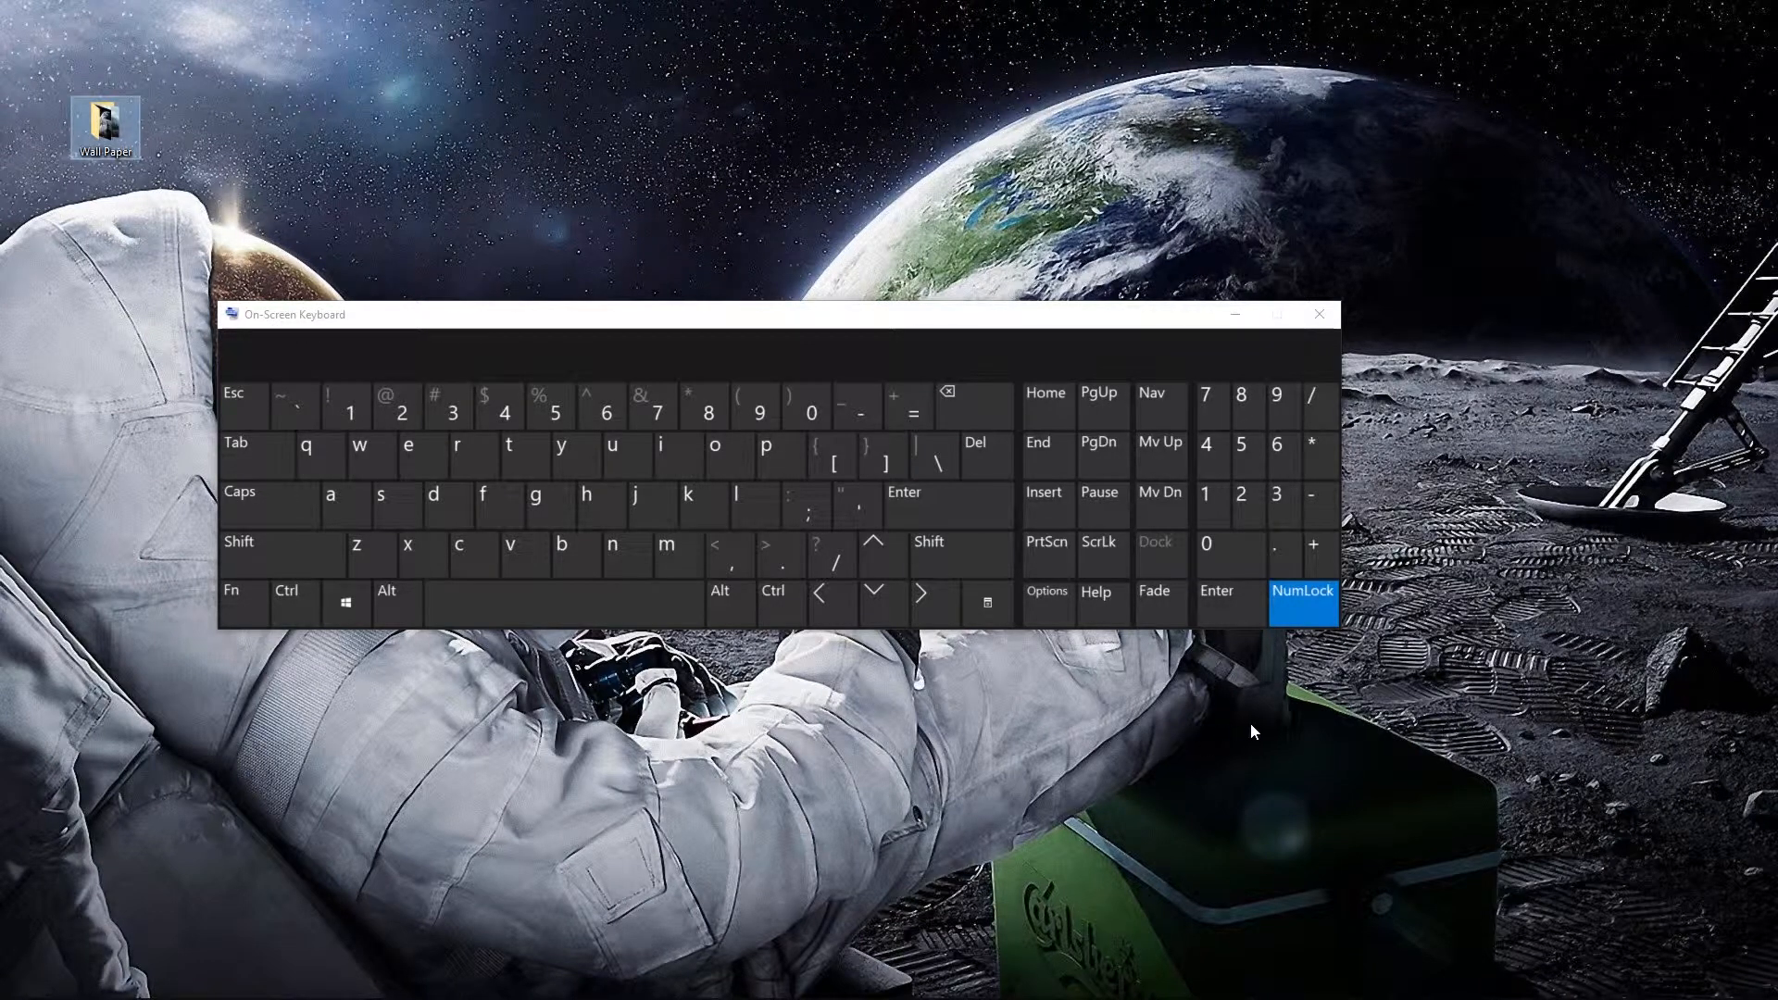
mouse_move(1046, 612)
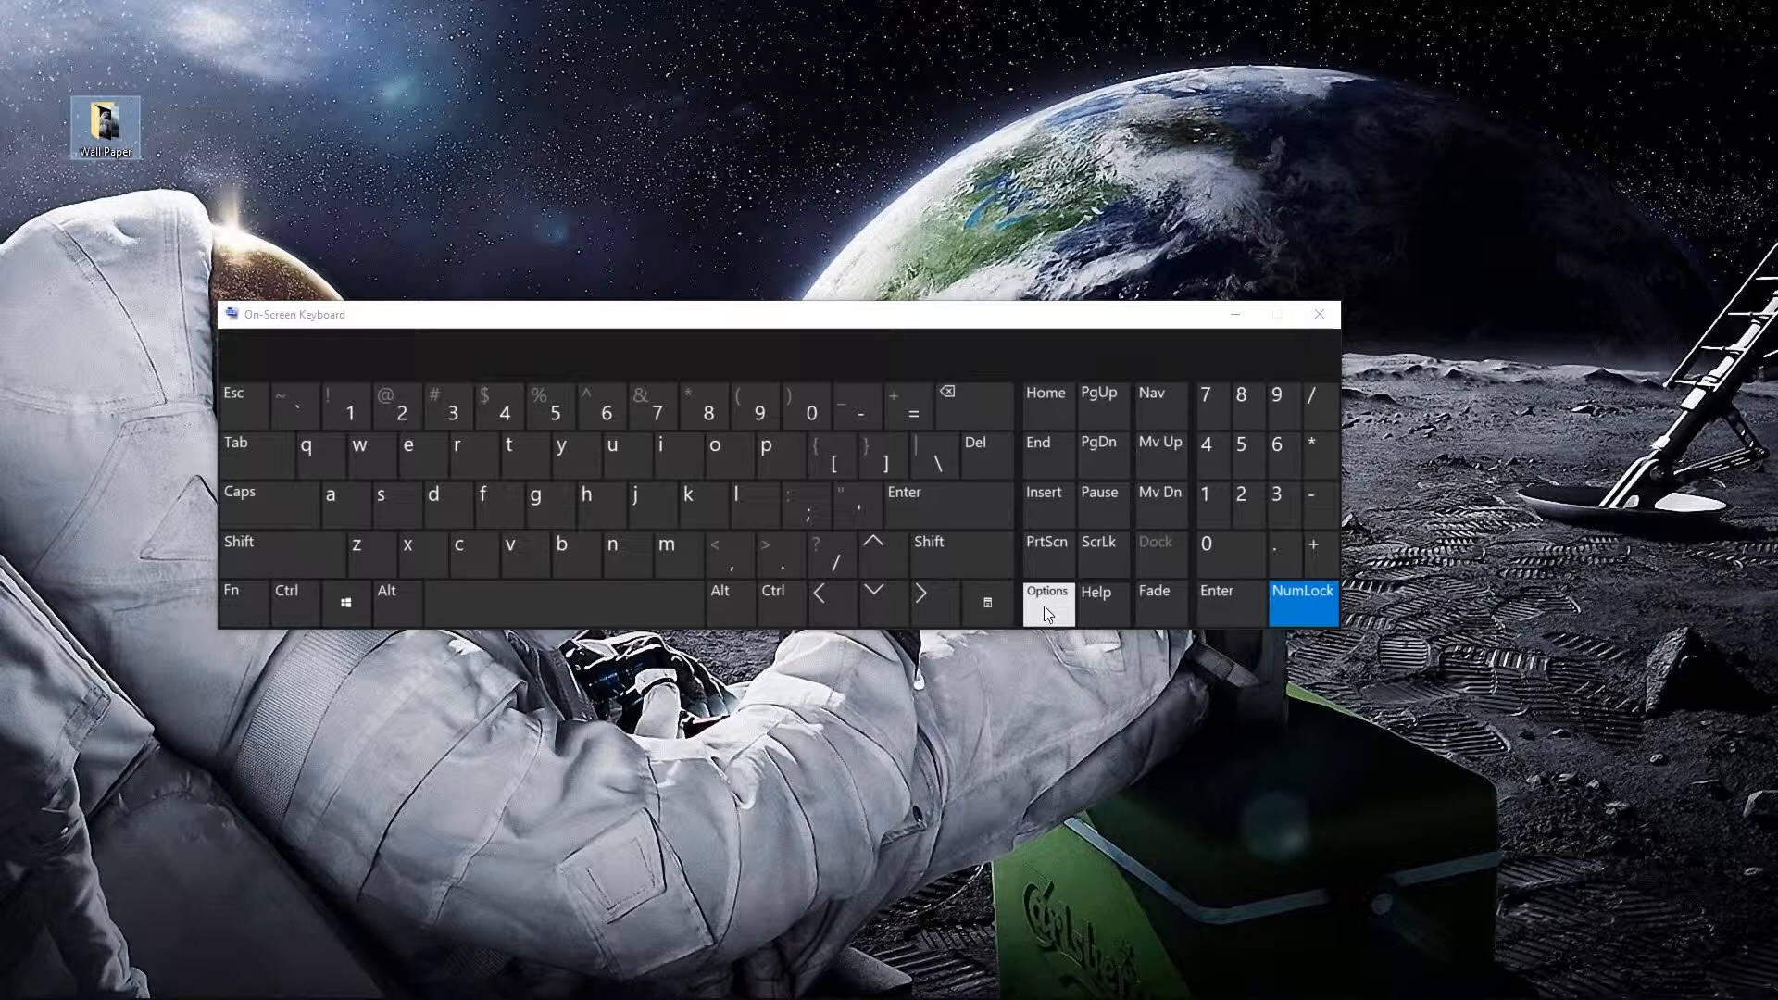
click(1046, 597)
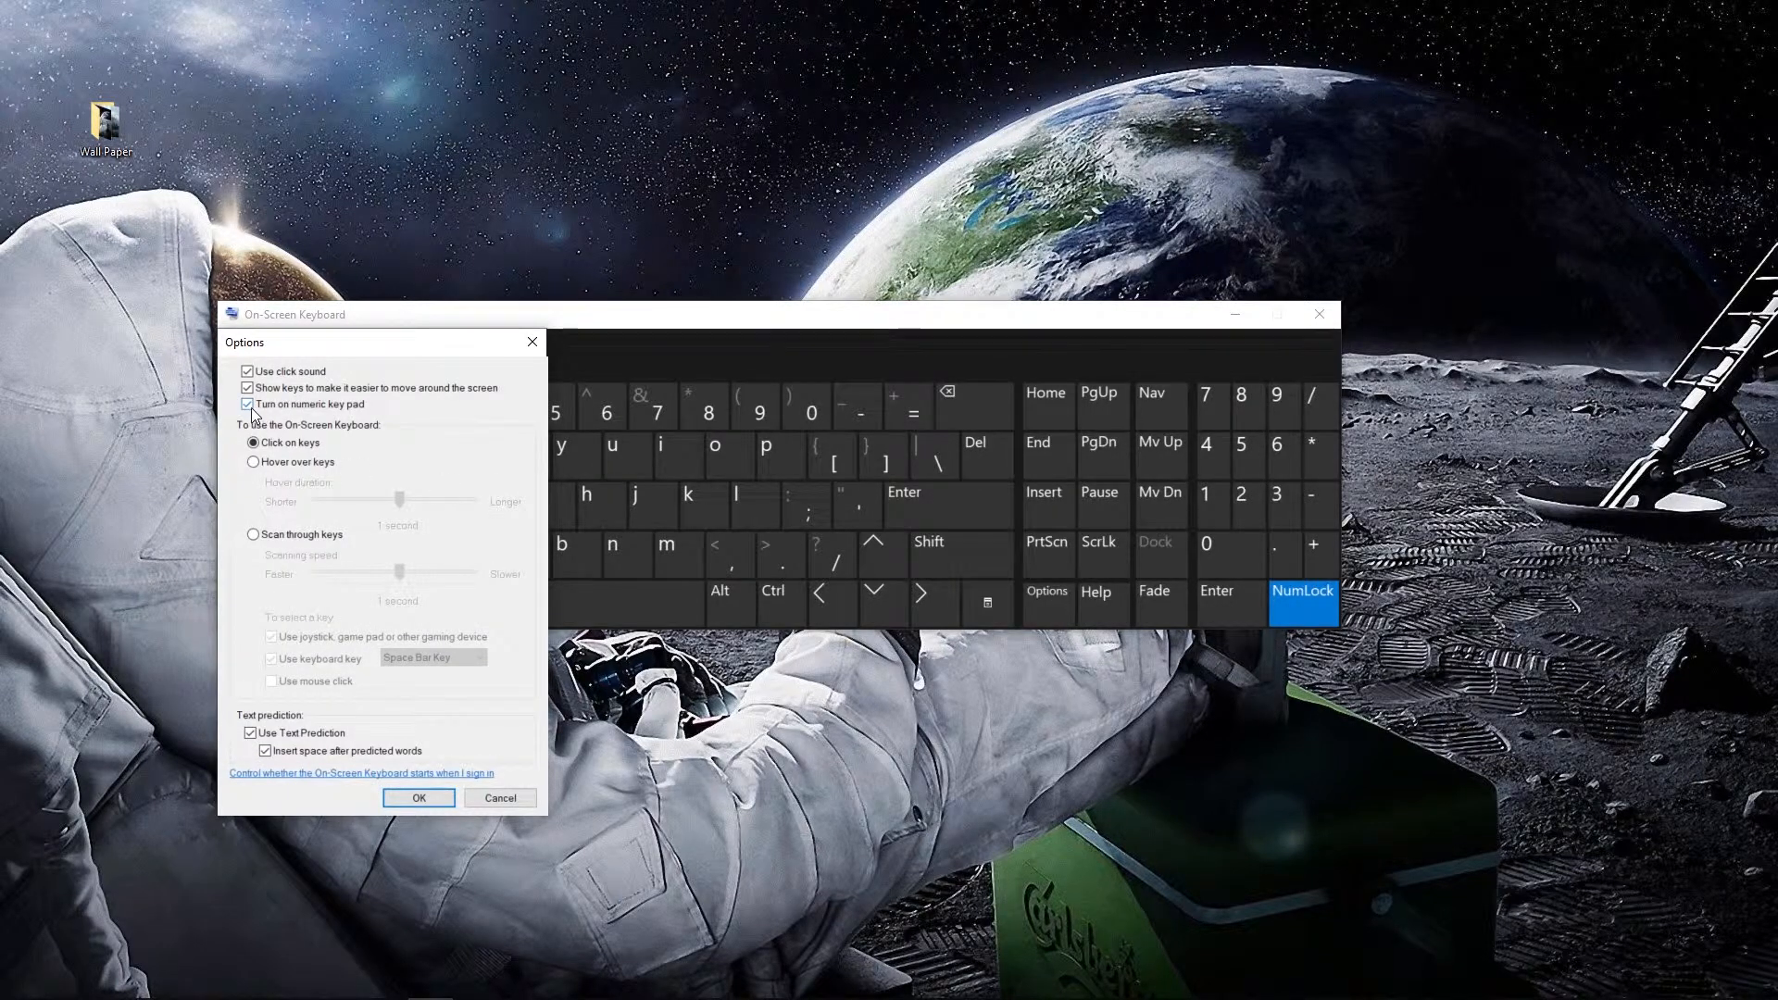
mouse_move(338, 411)
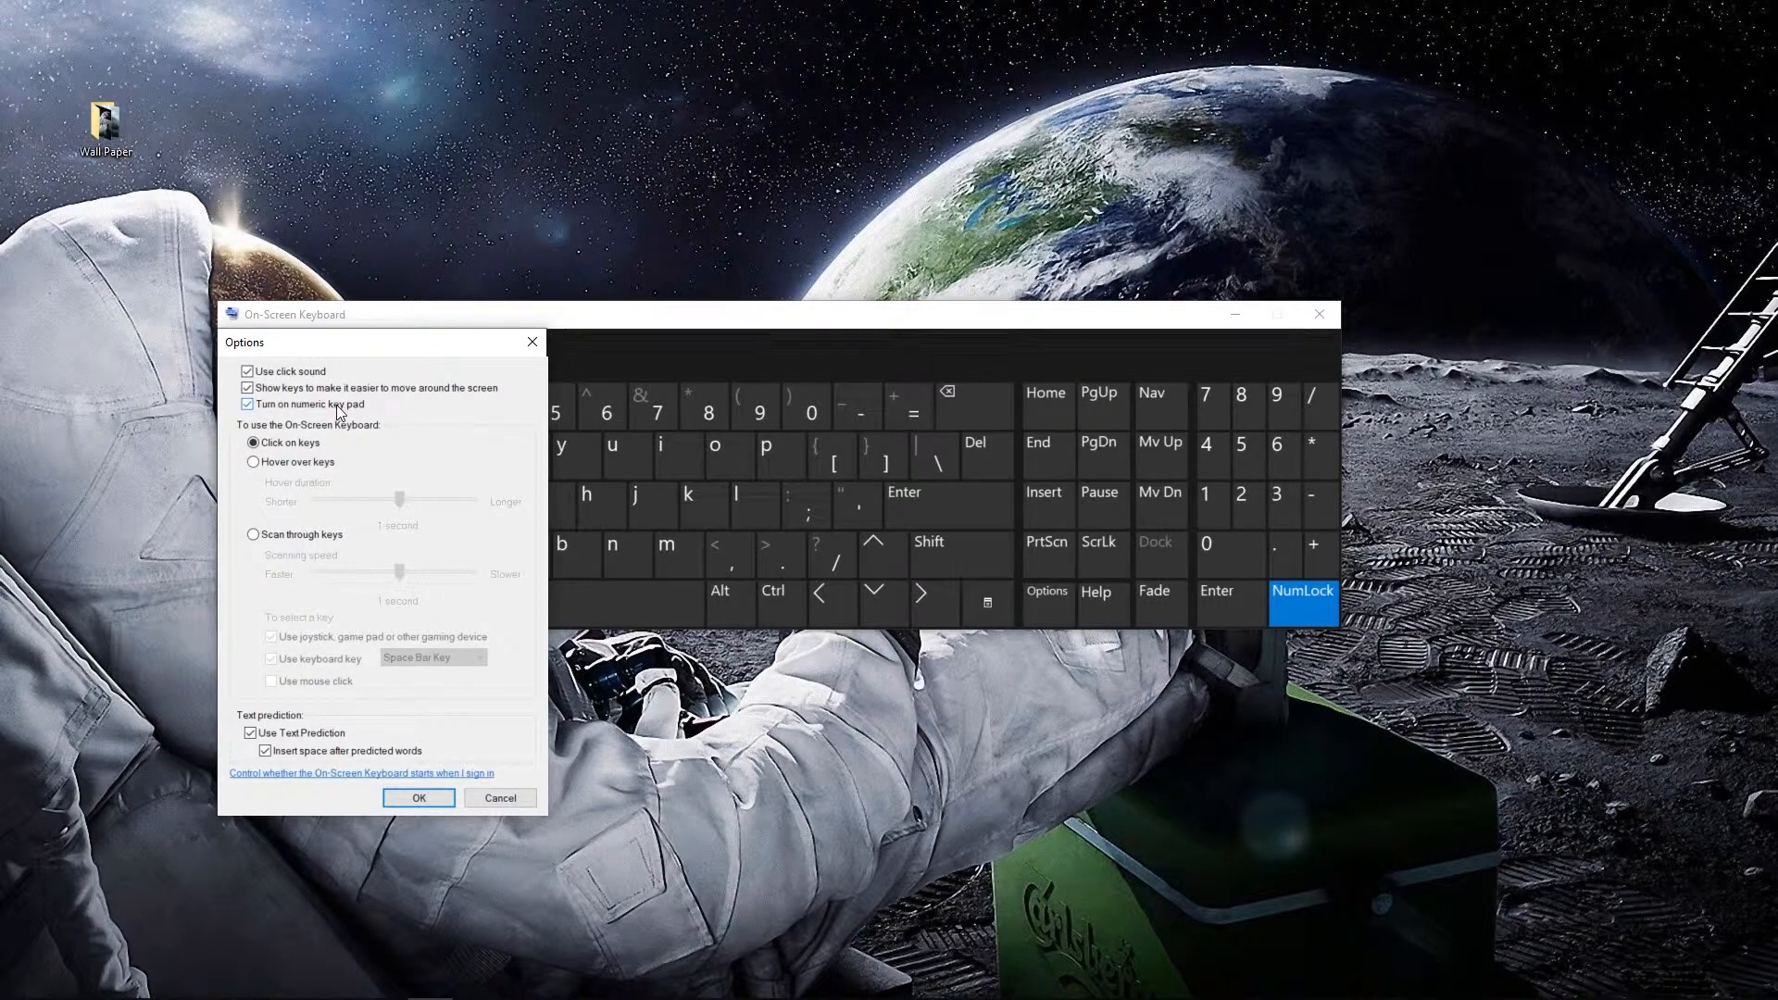
click(247, 404)
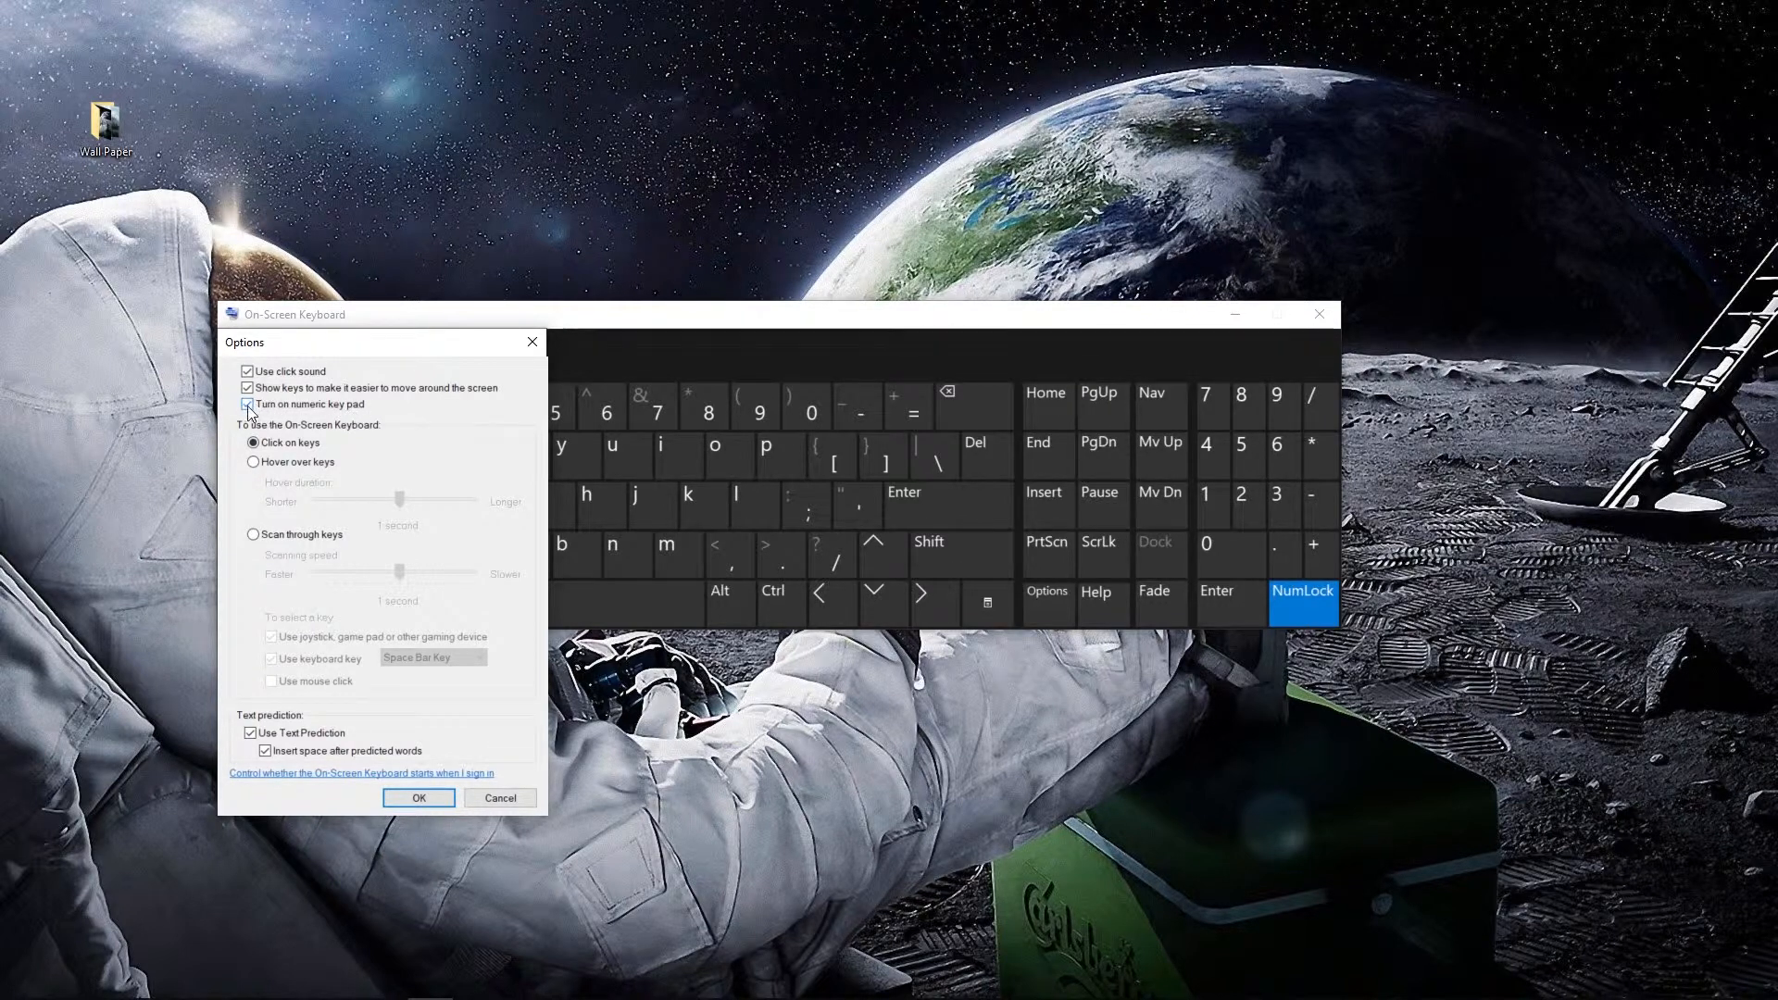
click(246, 404)
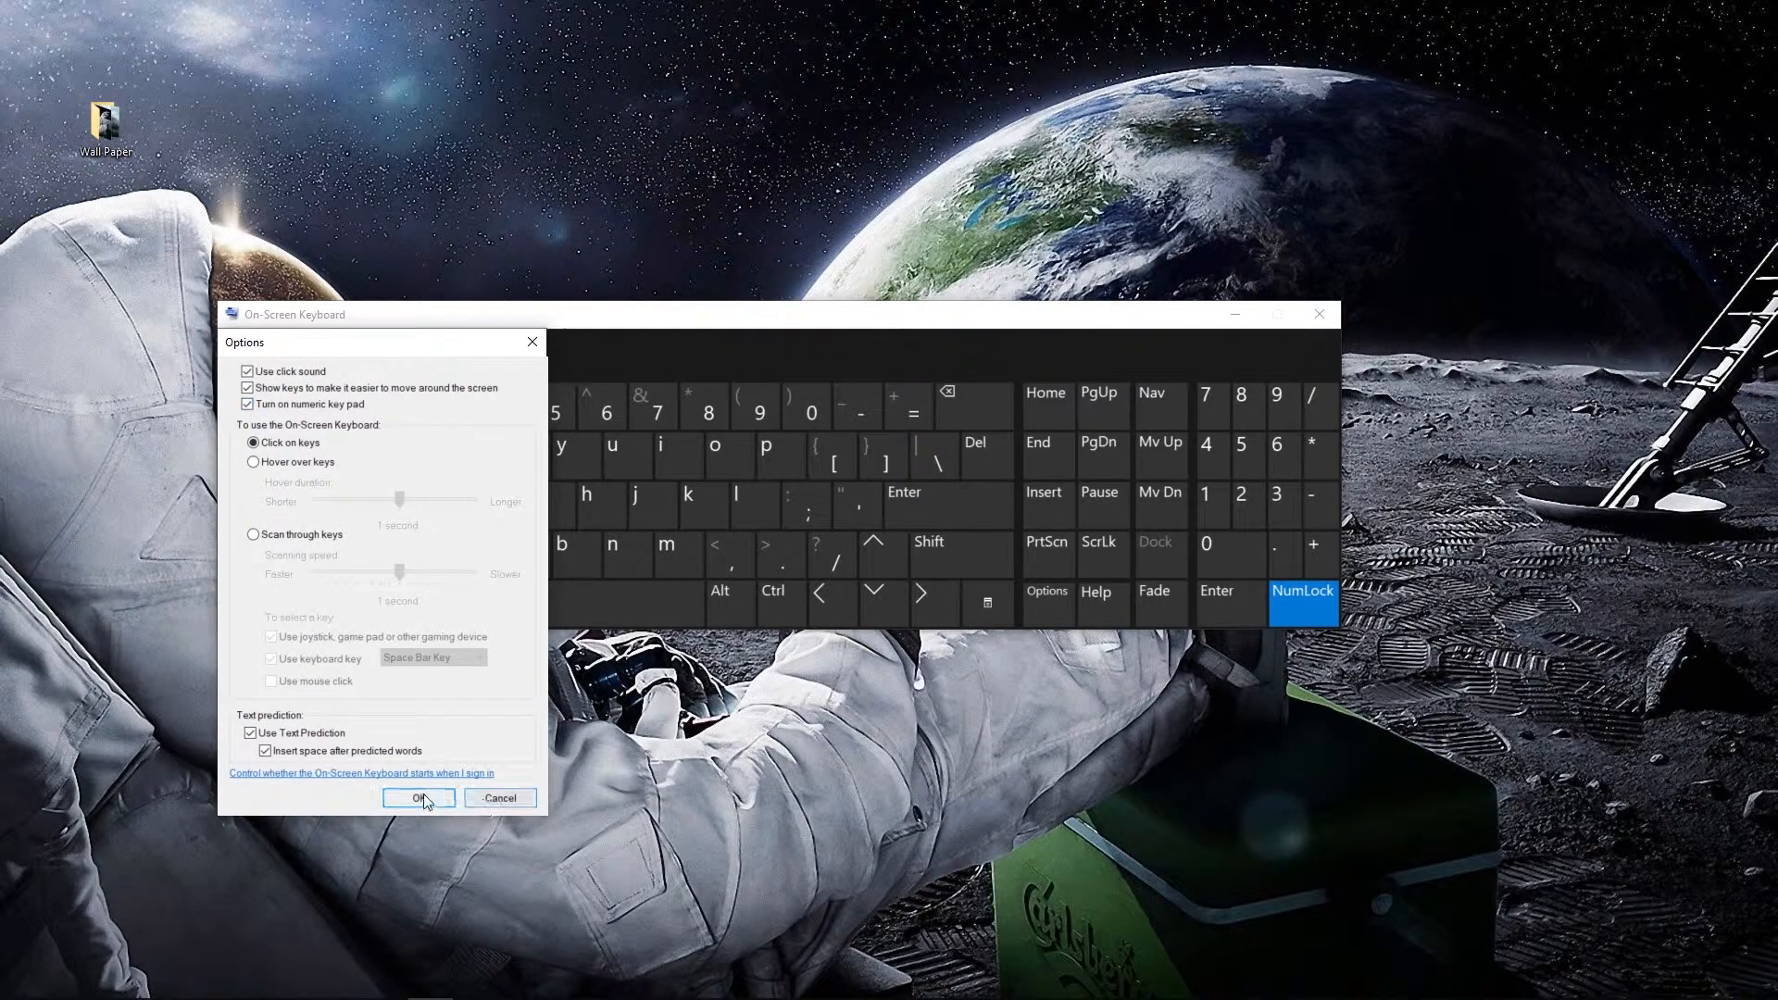
click(418, 798)
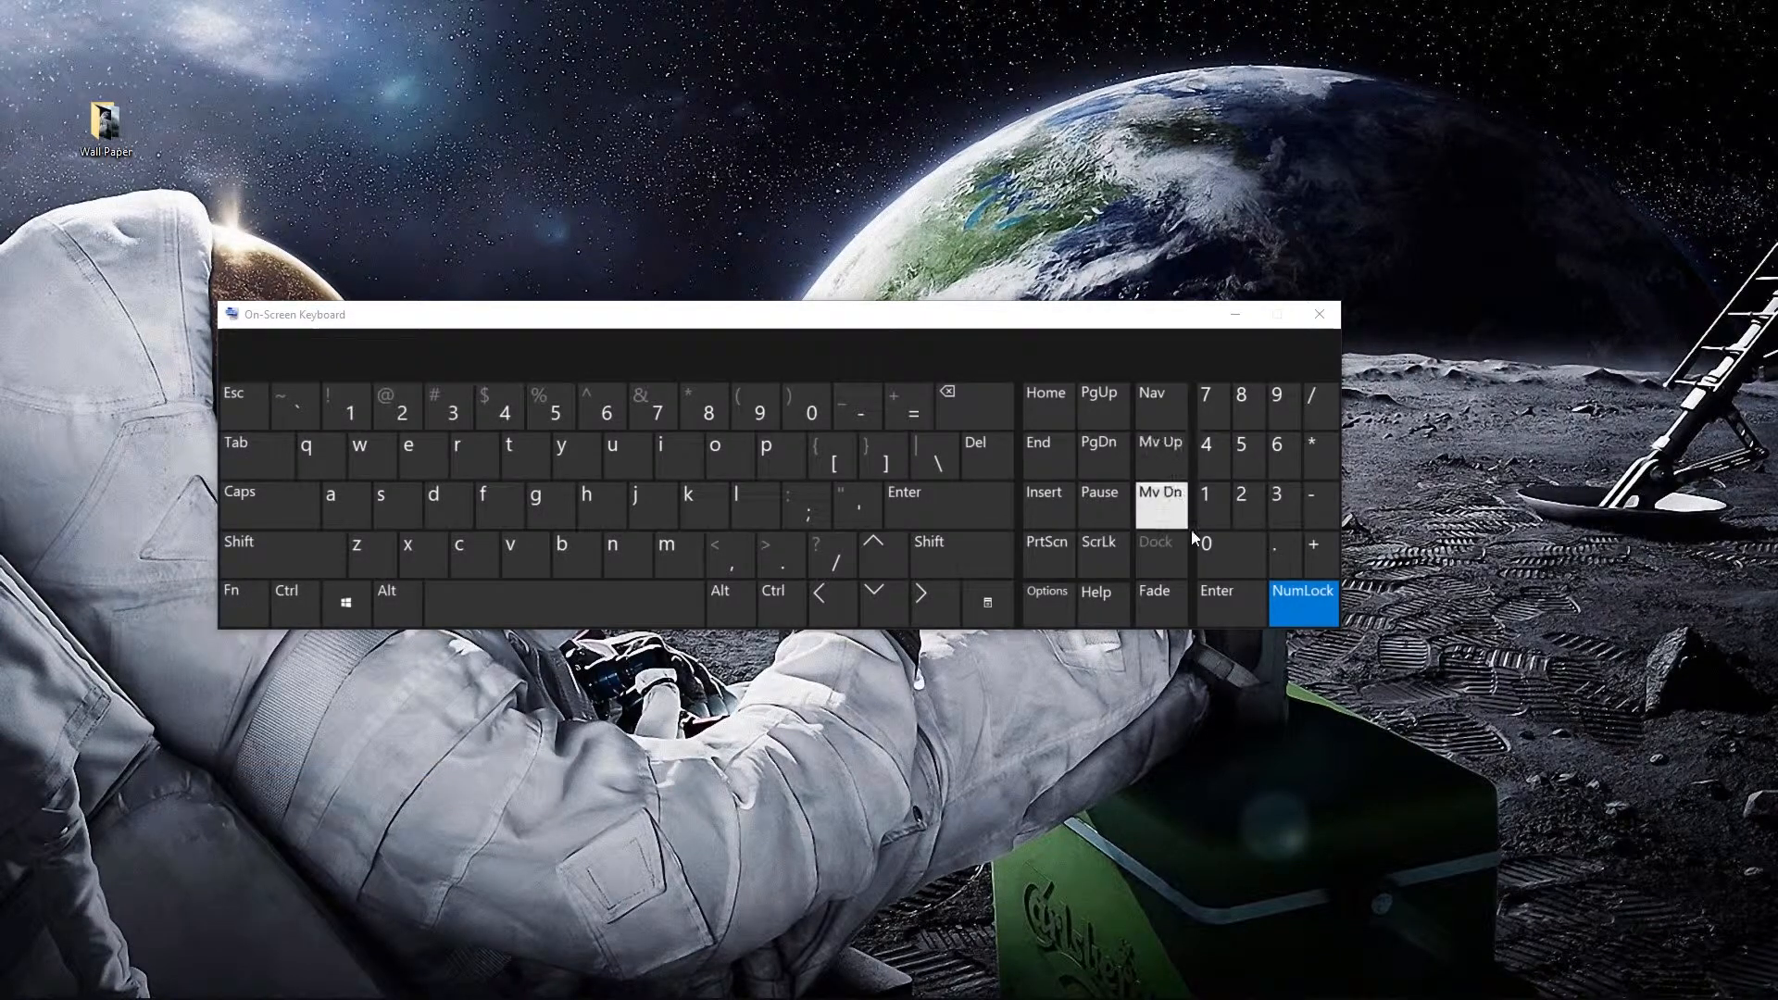
Remove the numeric keypad via Options and reopen the settings again
click(1046, 590)
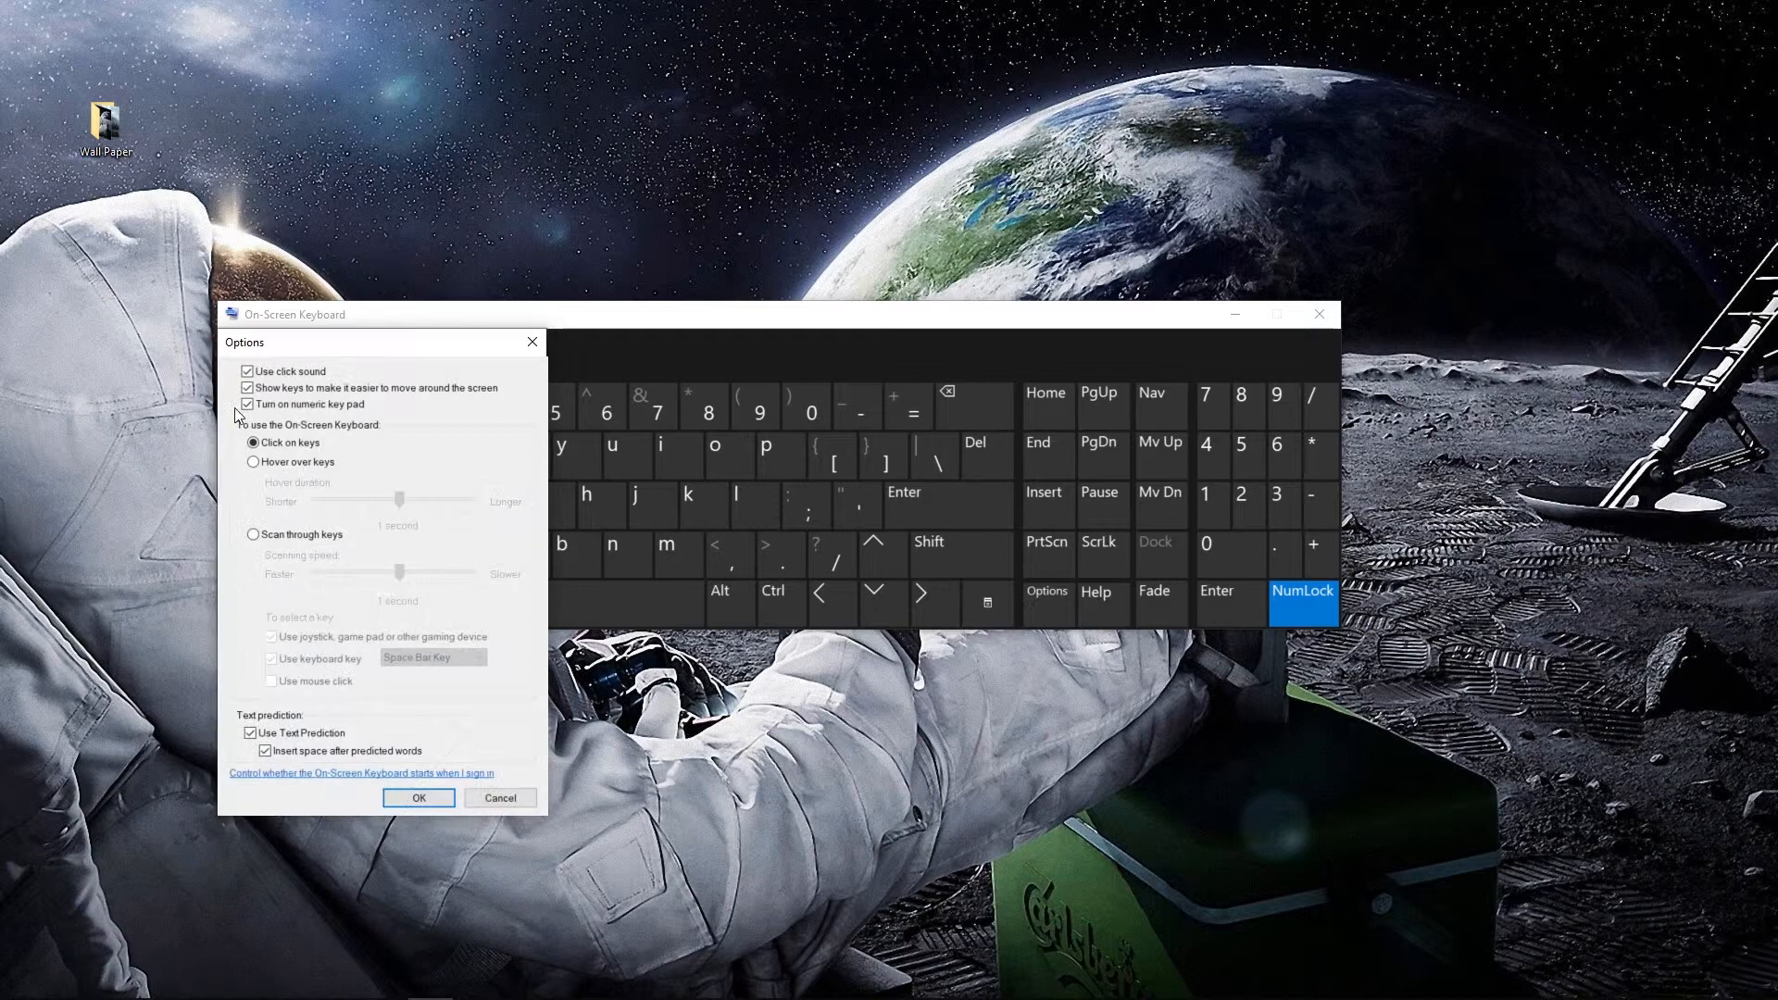
click(418, 798)
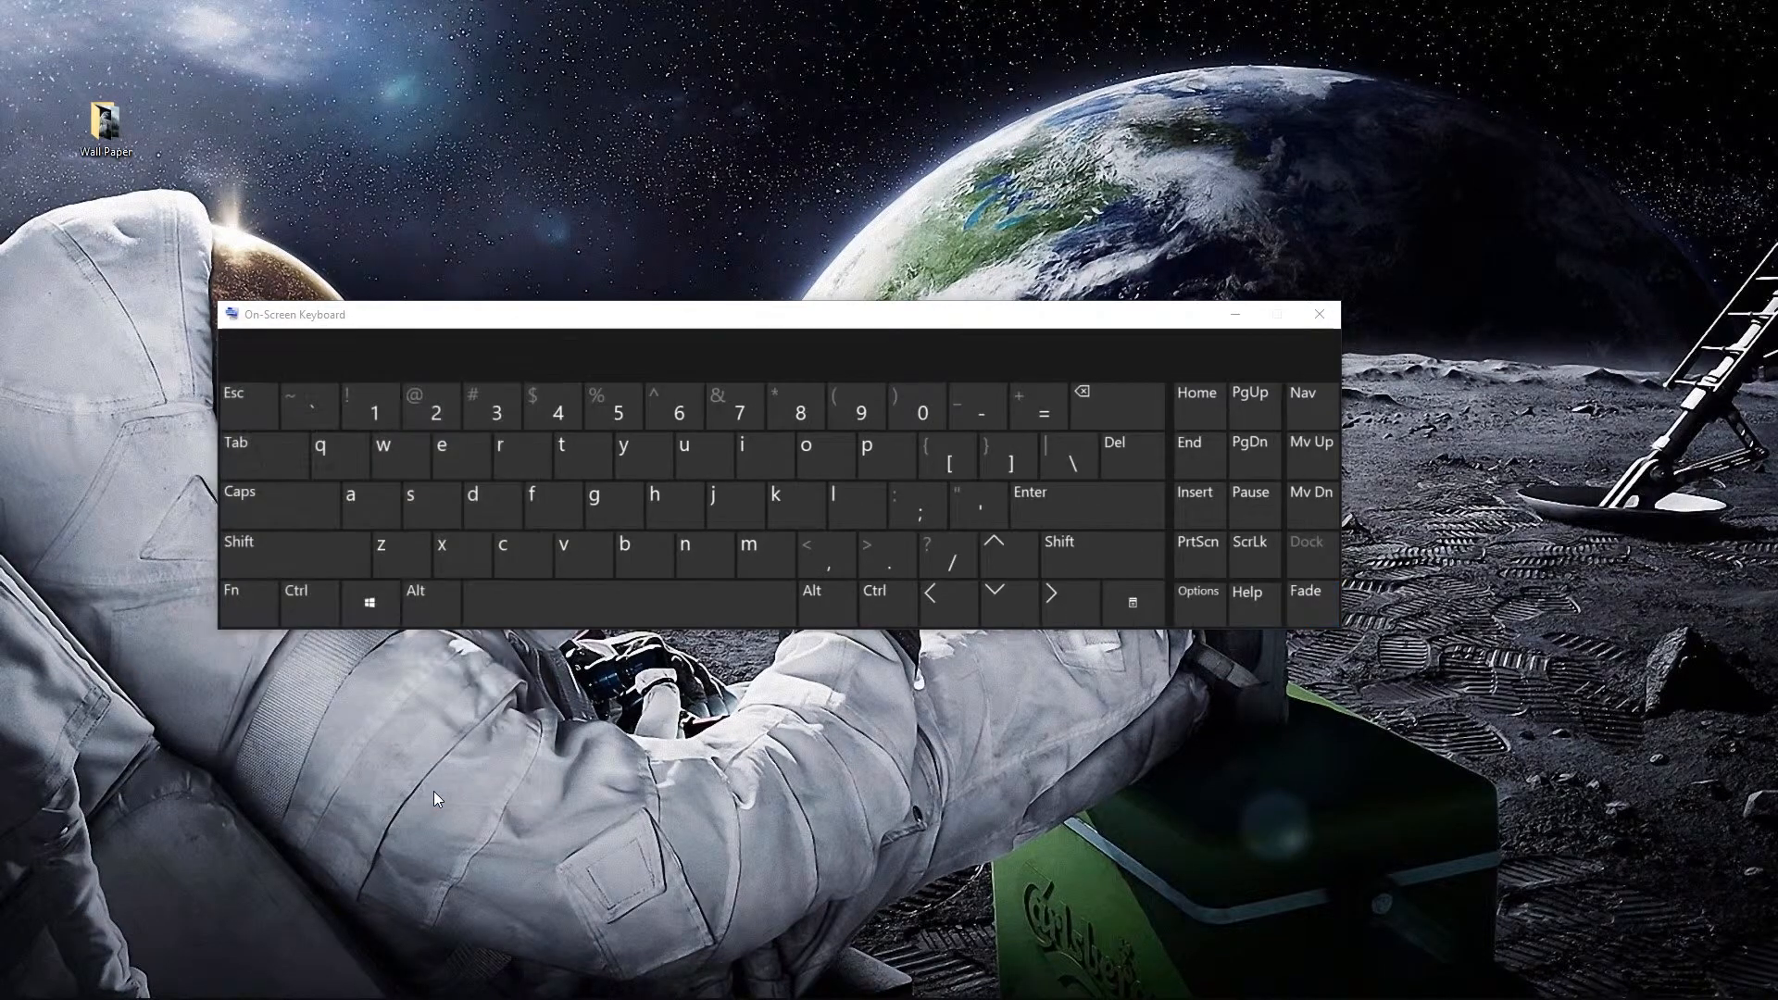
click(1197, 591)
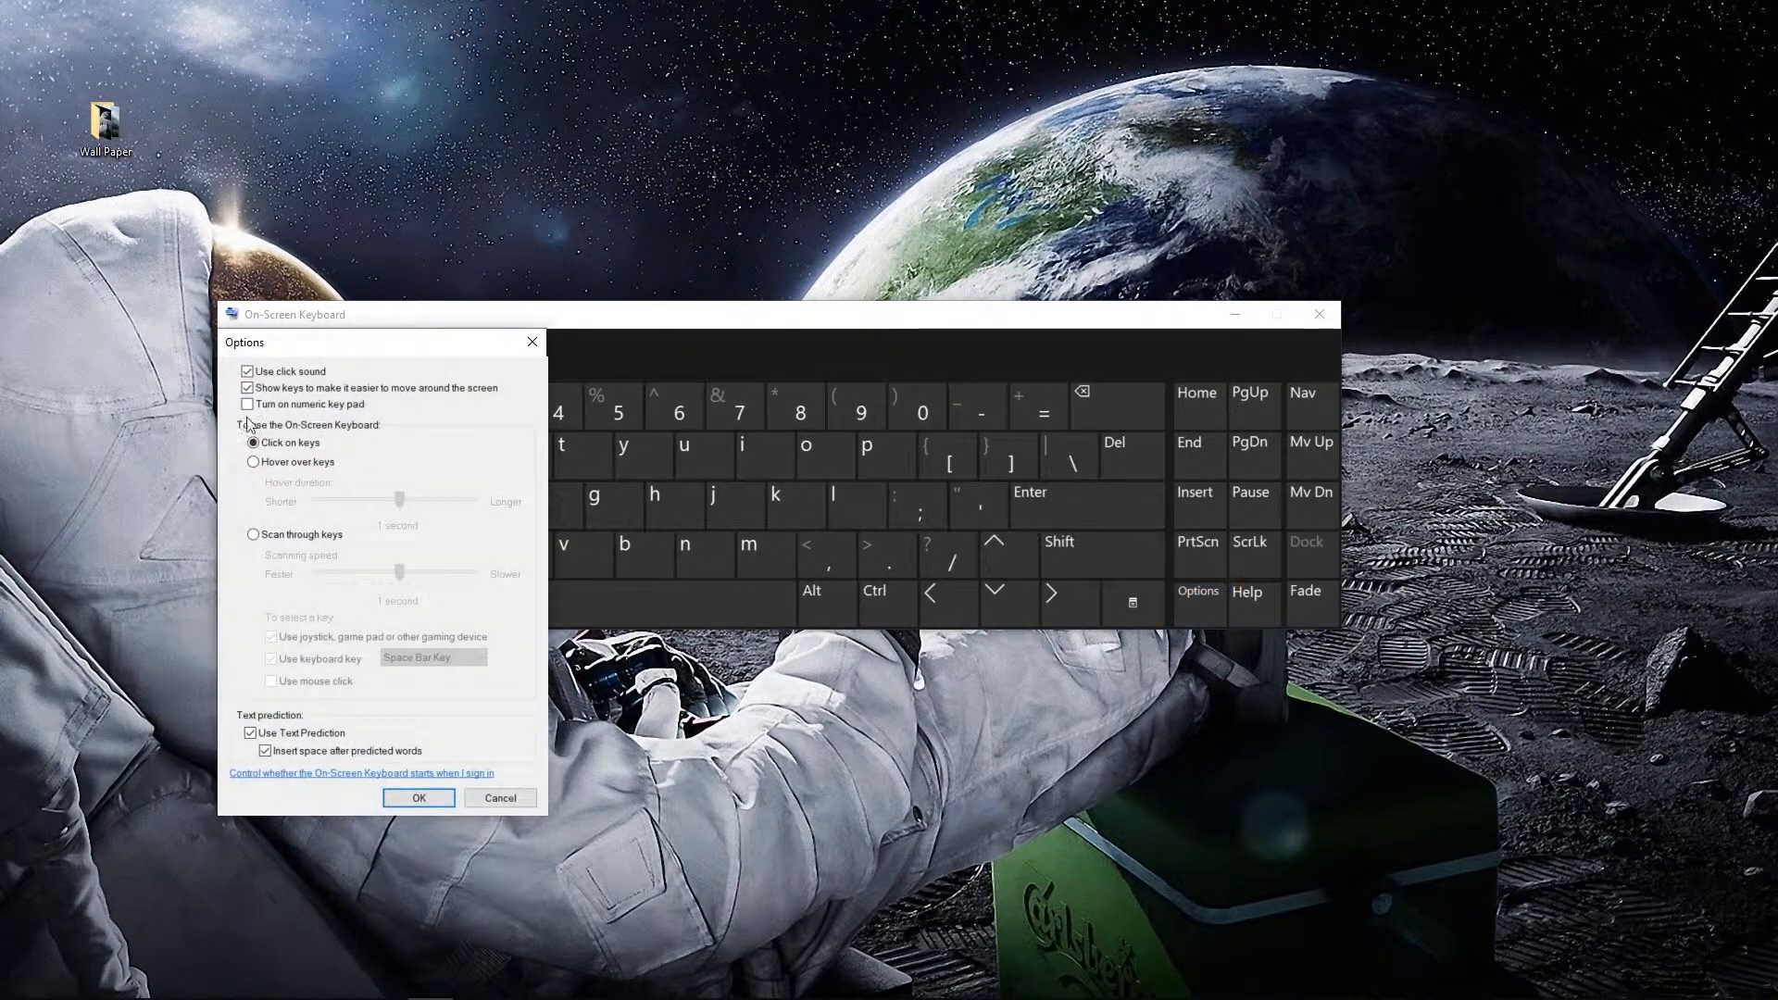
Restore the numeric keypad, then switch NumLock off and back on so it ends highlighted blue
click(418, 797)
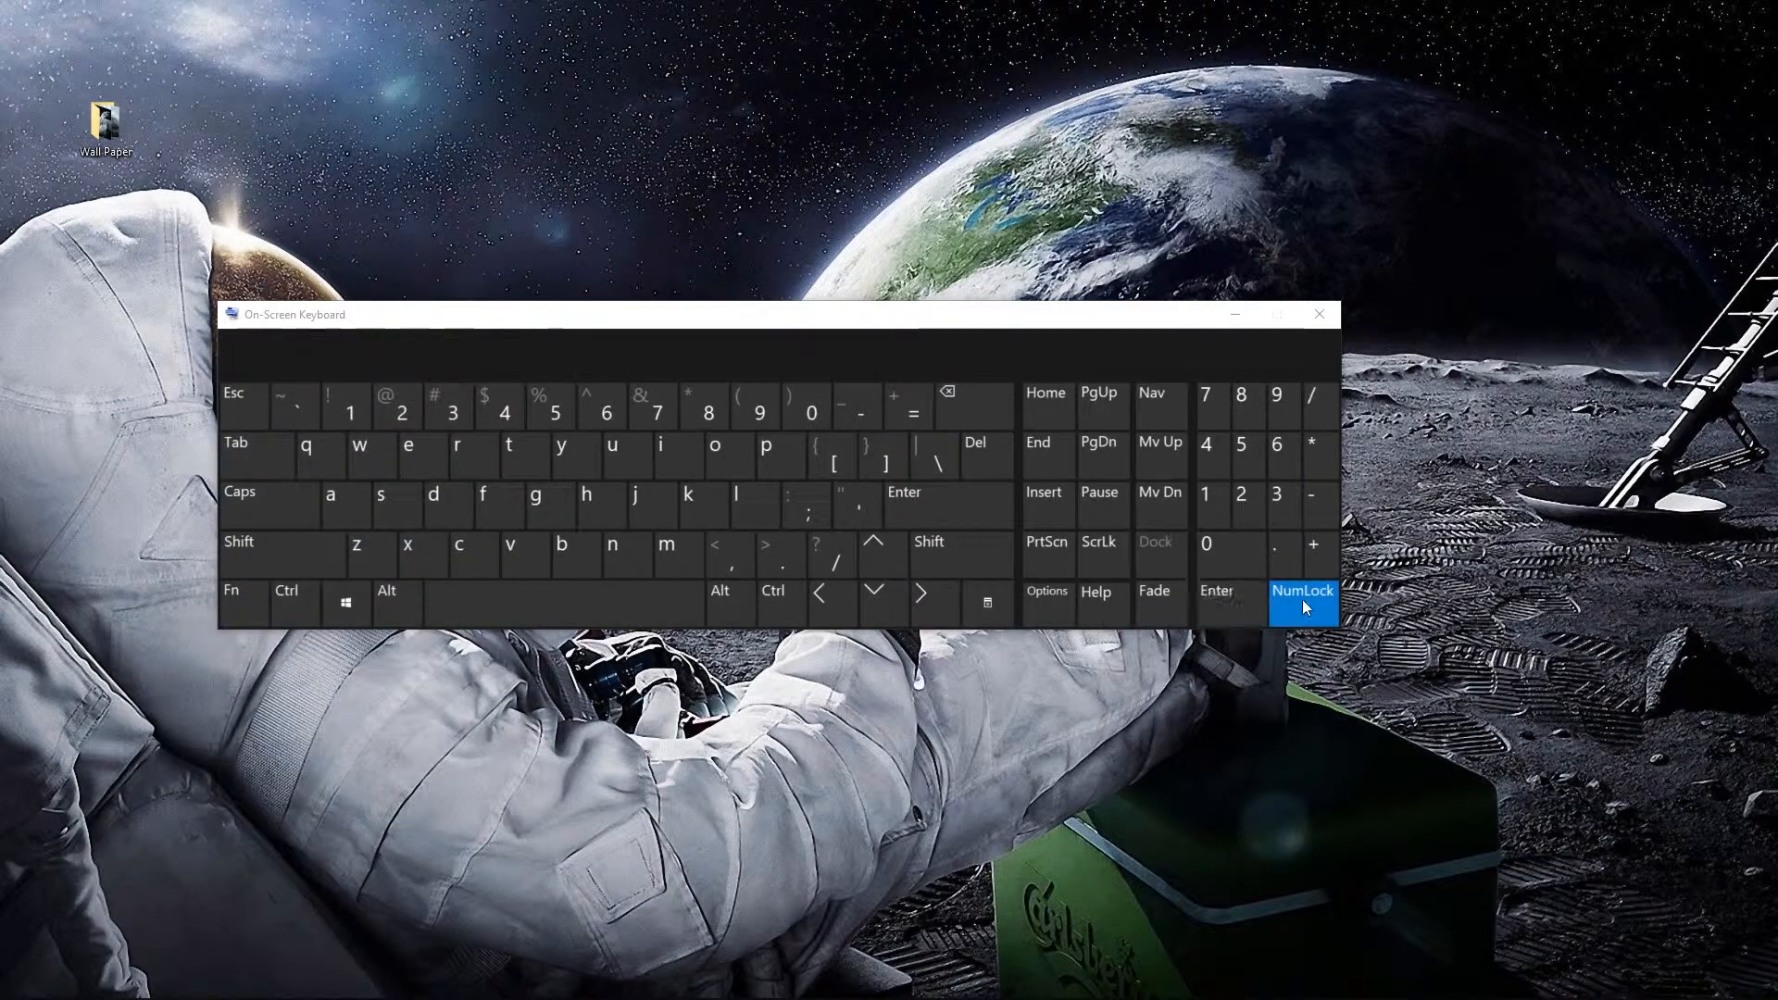
click(1302, 597)
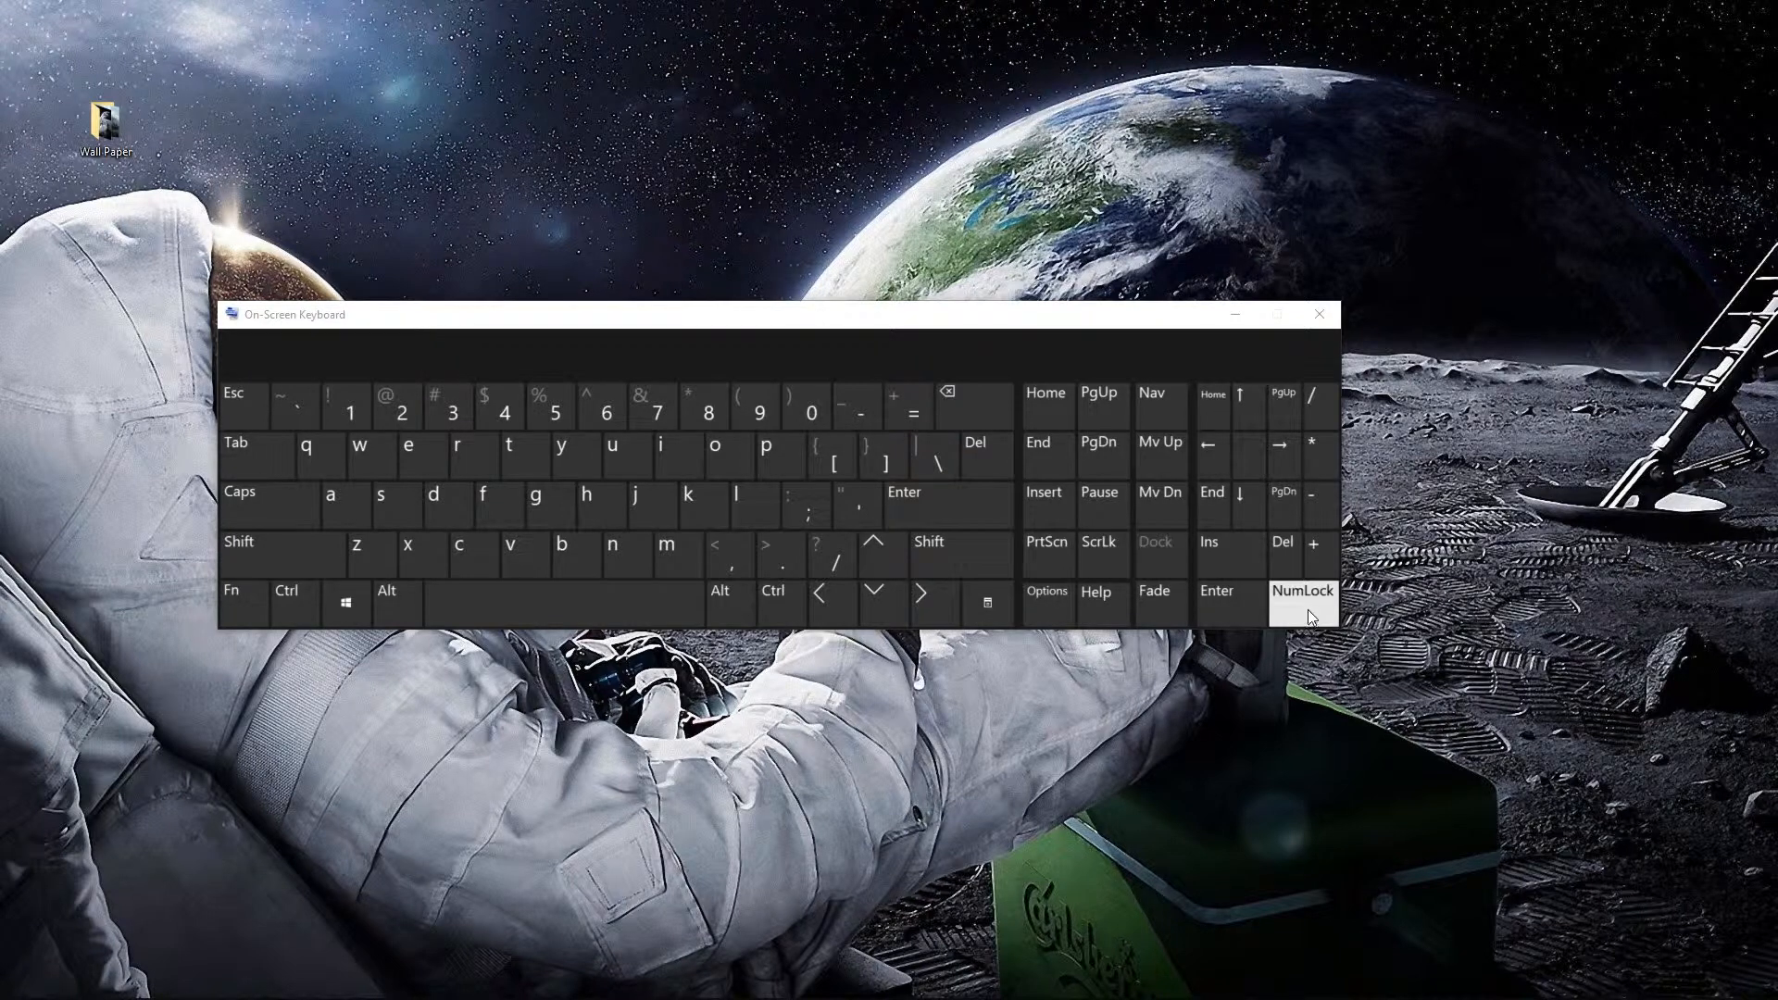
click(1302, 597)
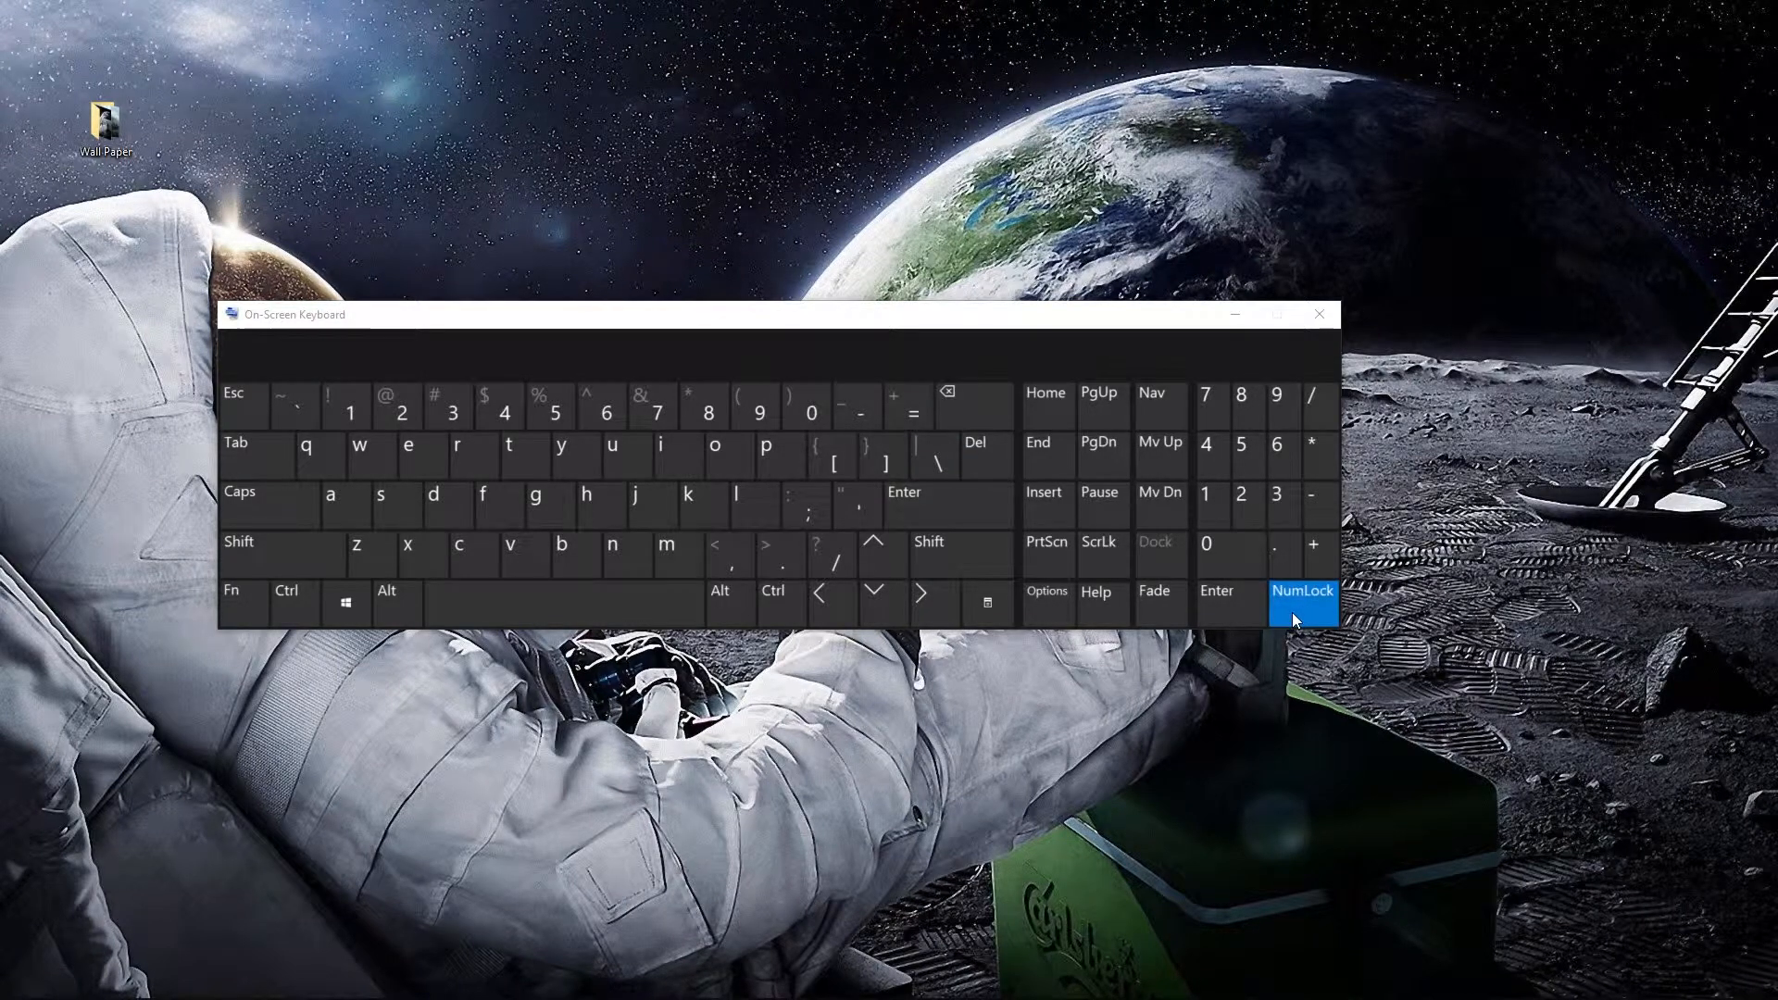
mouse_move(1318, 314)
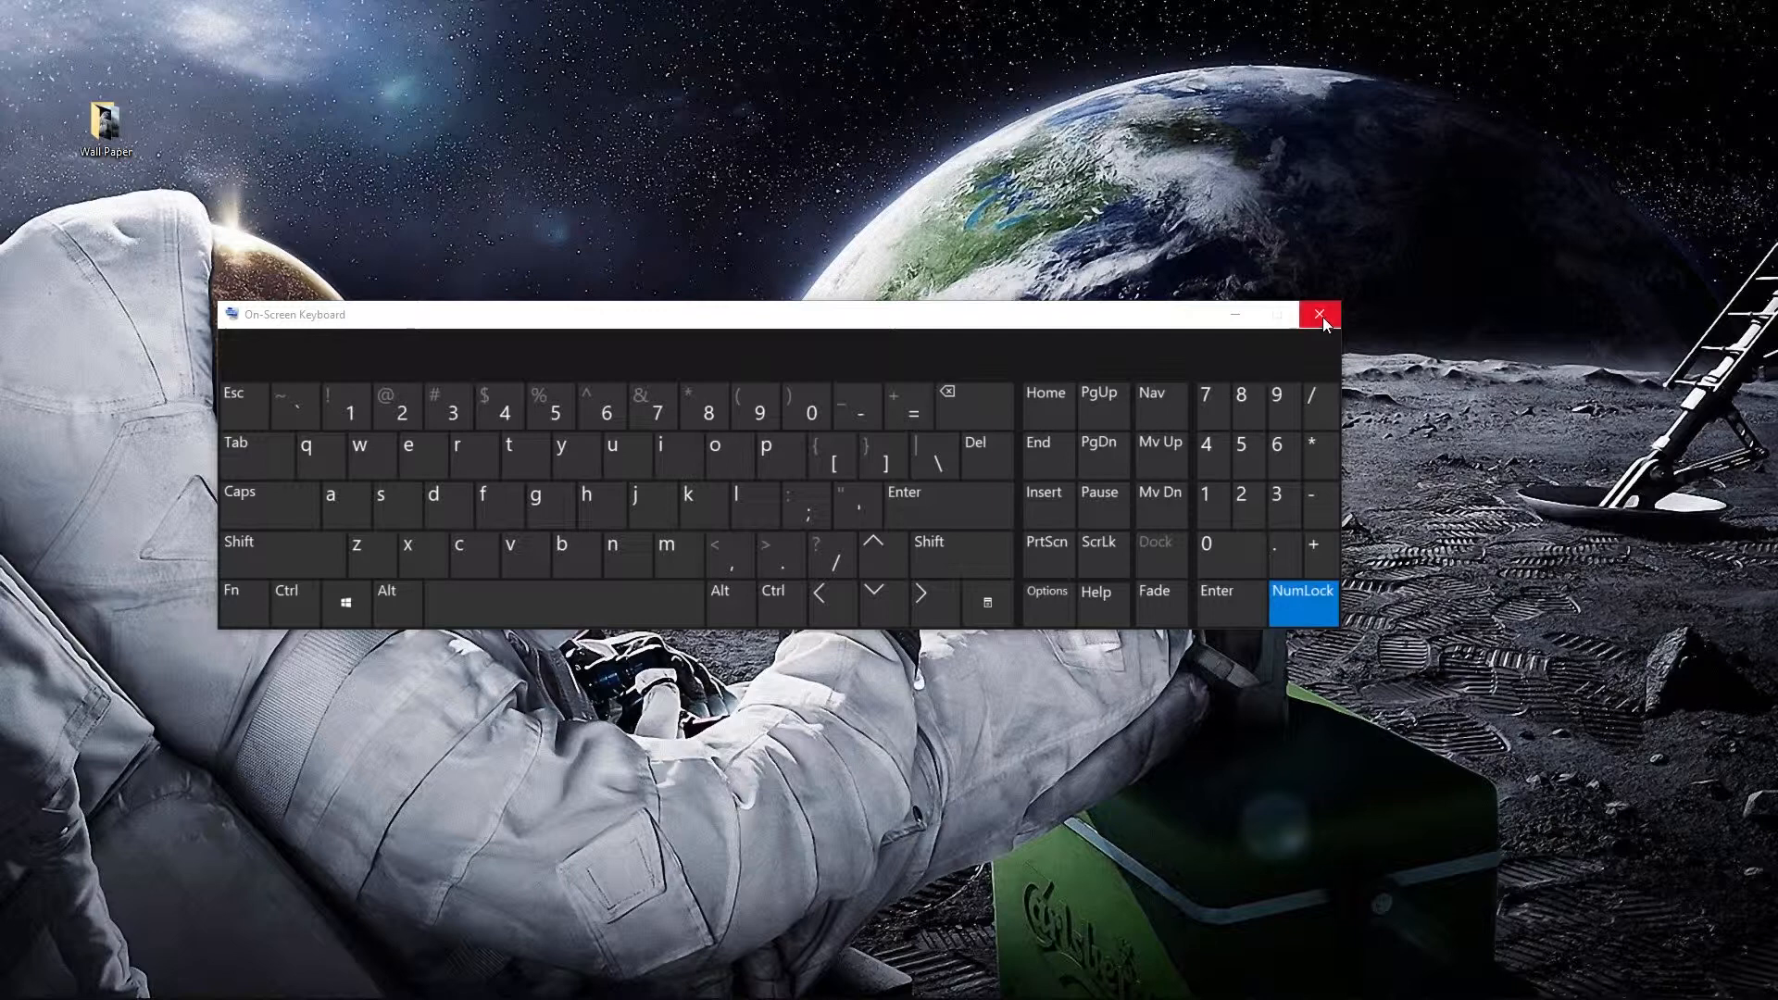
mouse_move(1318, 314)
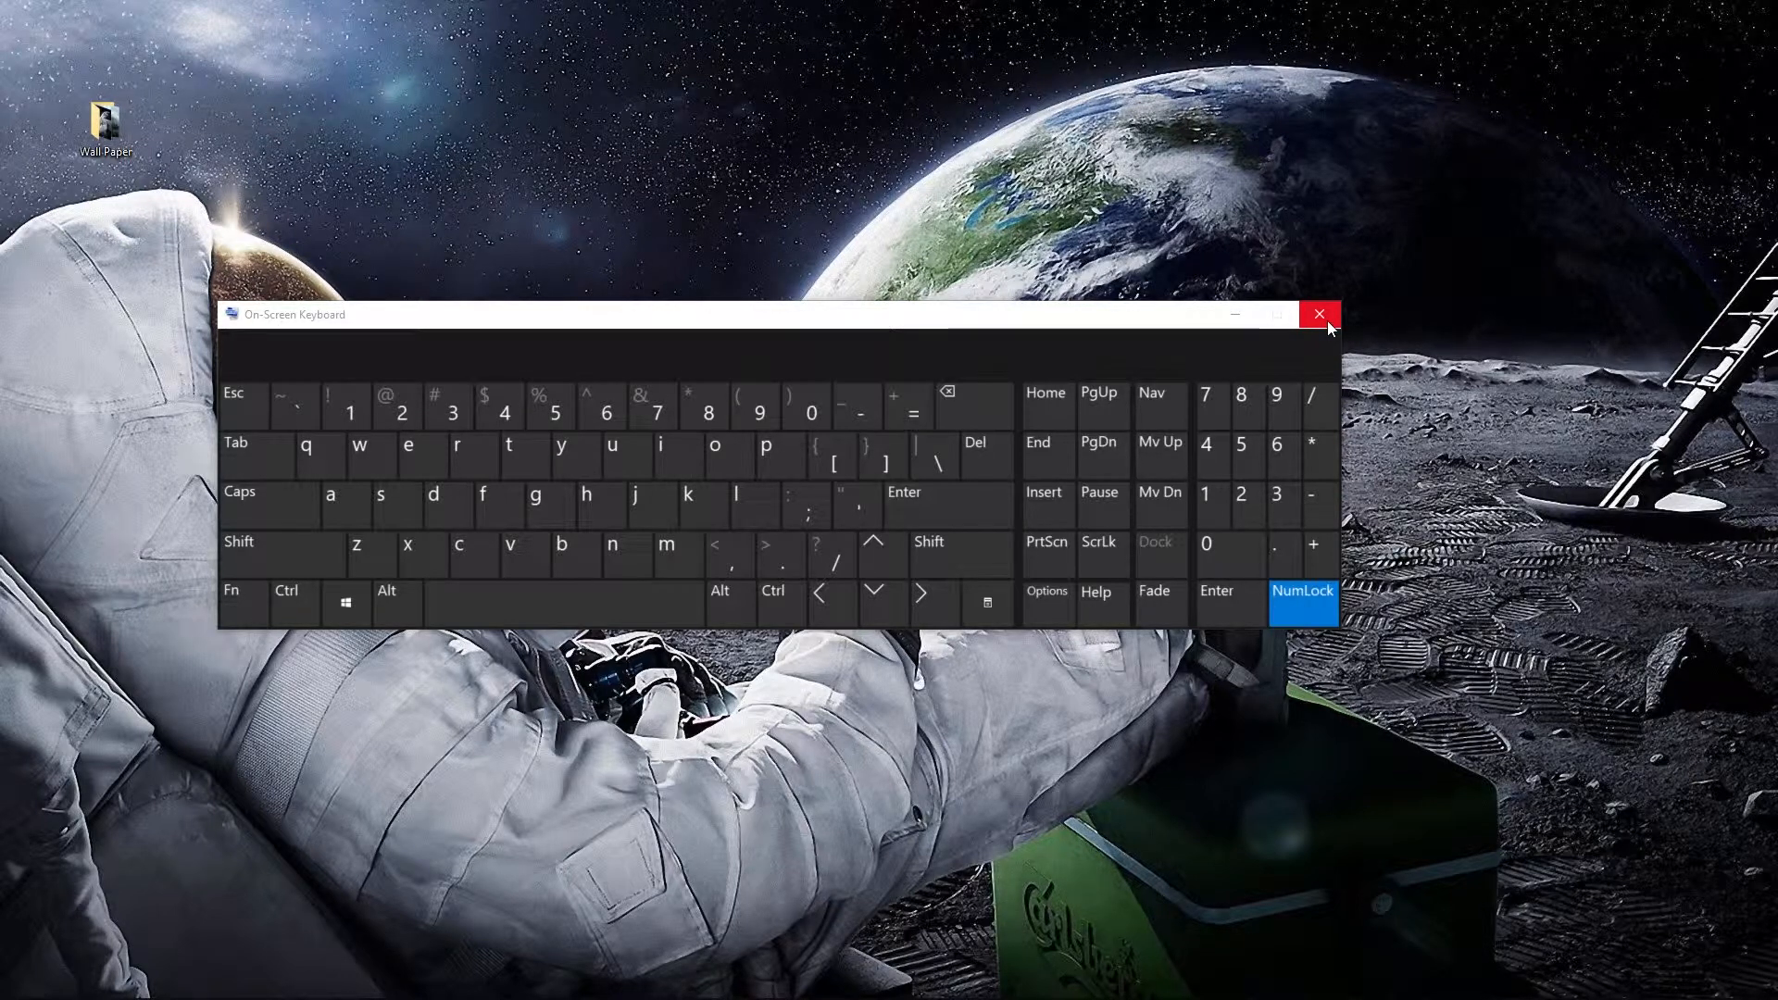
mouse_move(1335, 344)
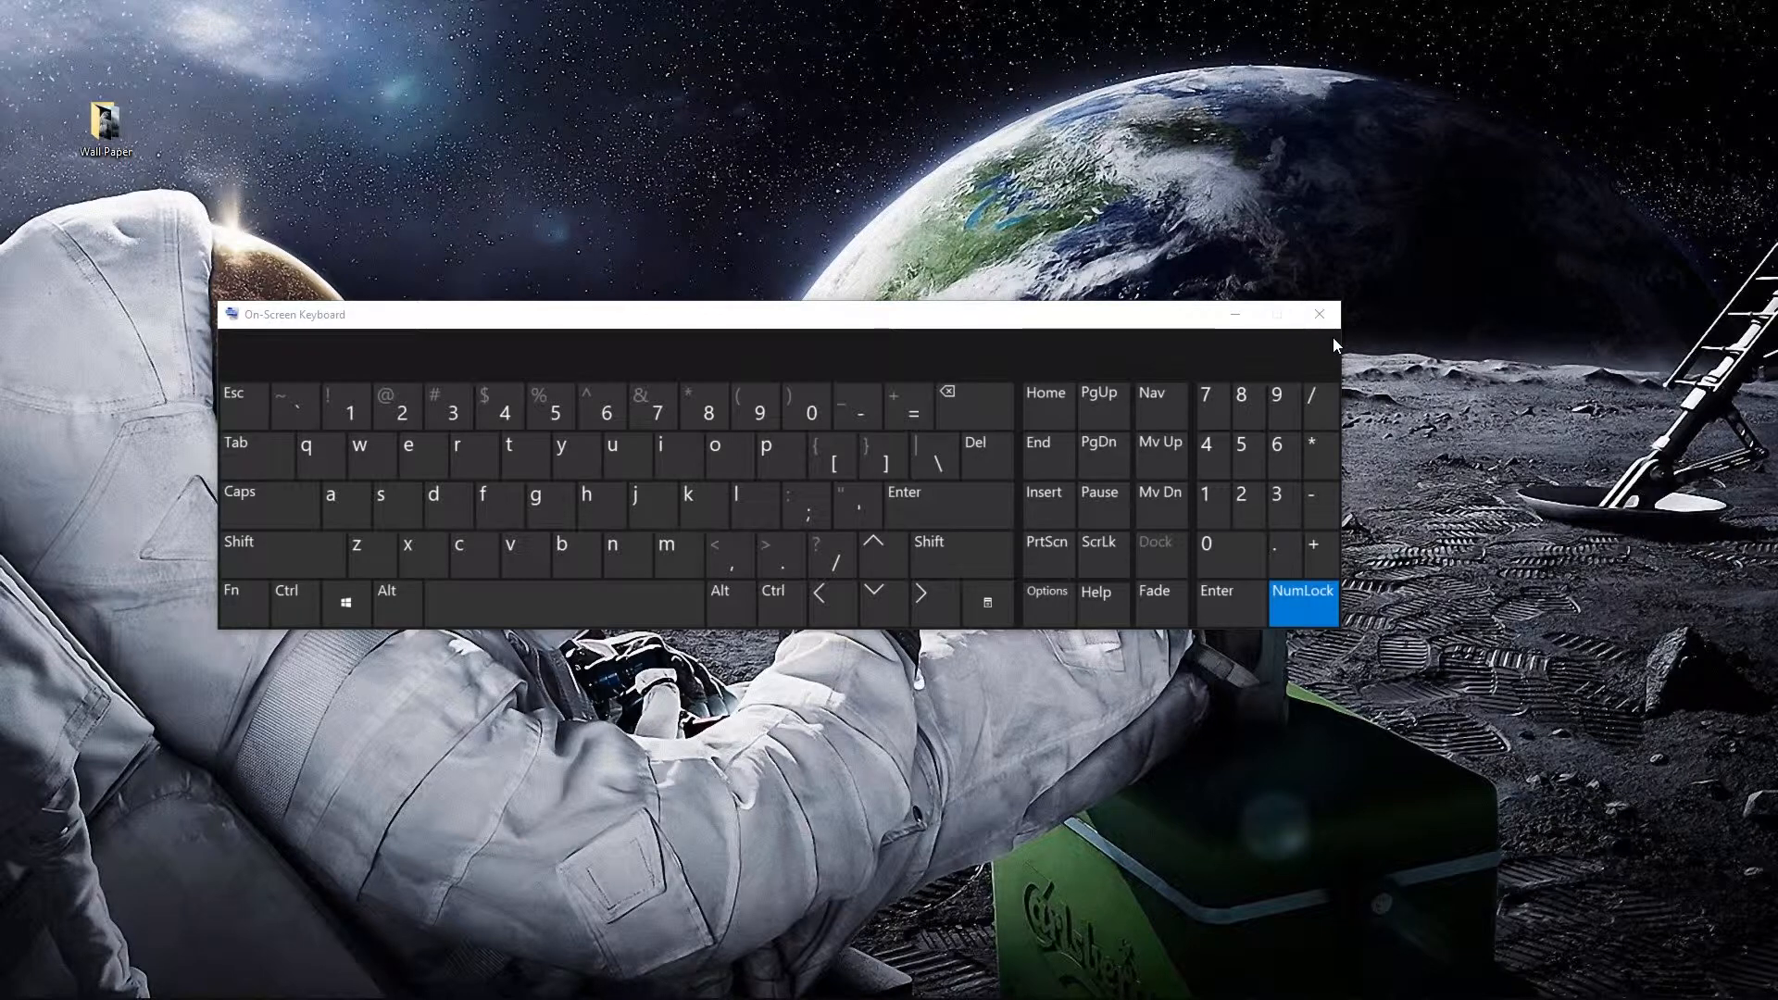